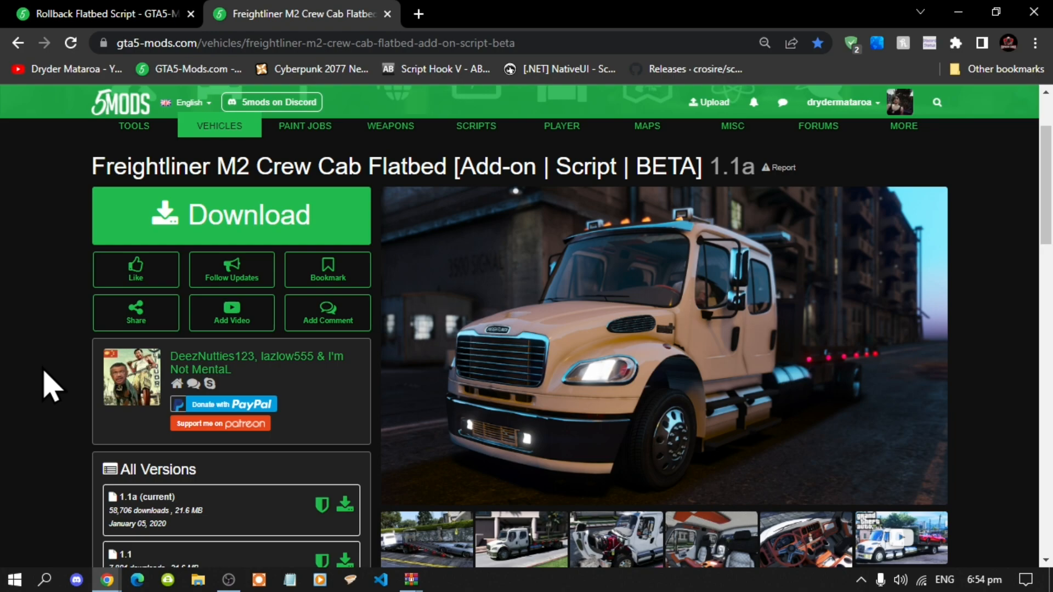
mouse_move(328, 270)
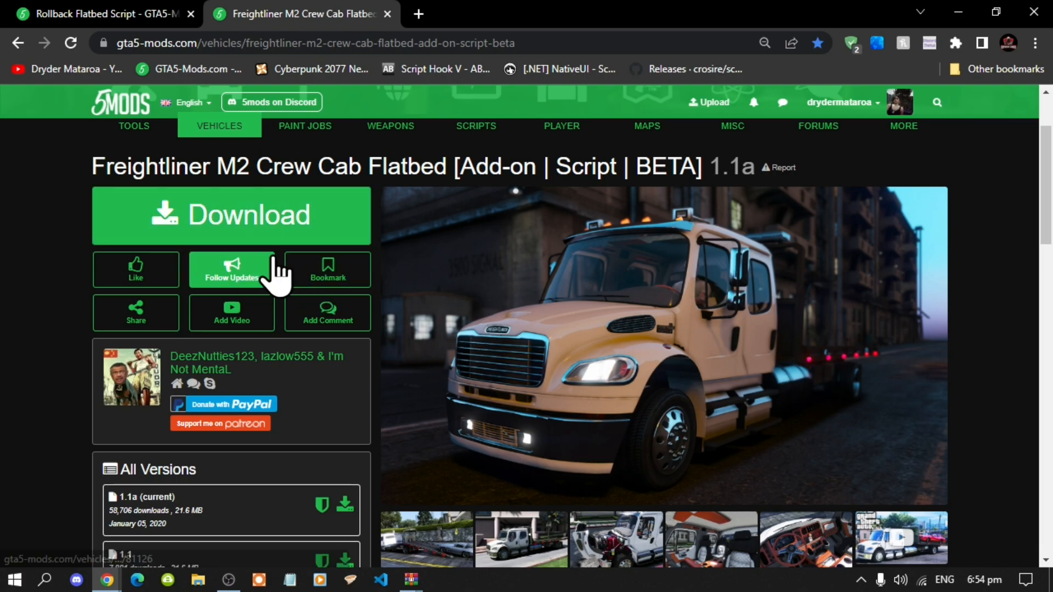
mouse_move(255, 231)
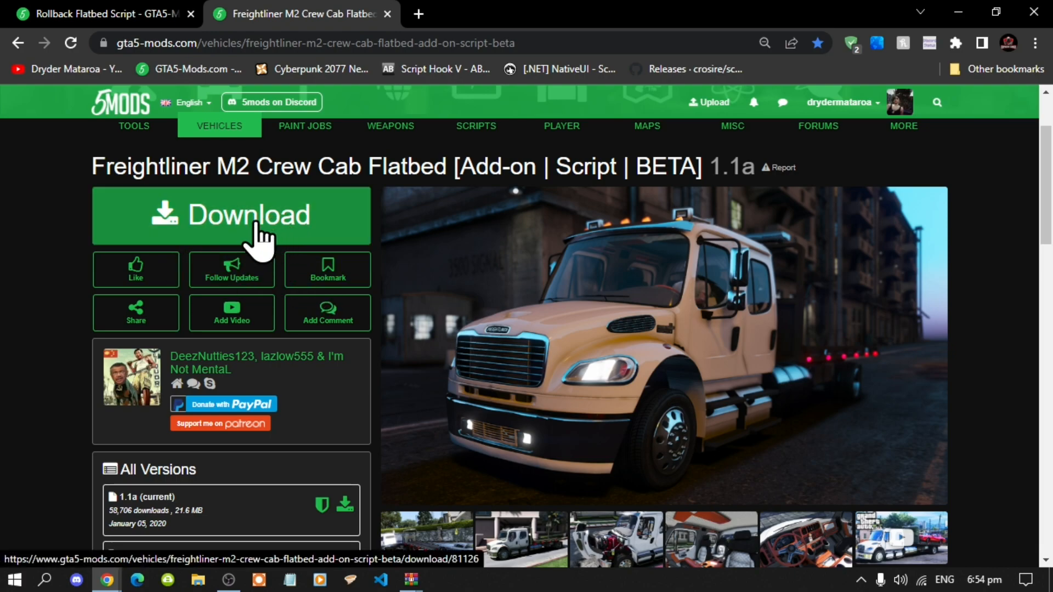
mouse_move(272, 232)
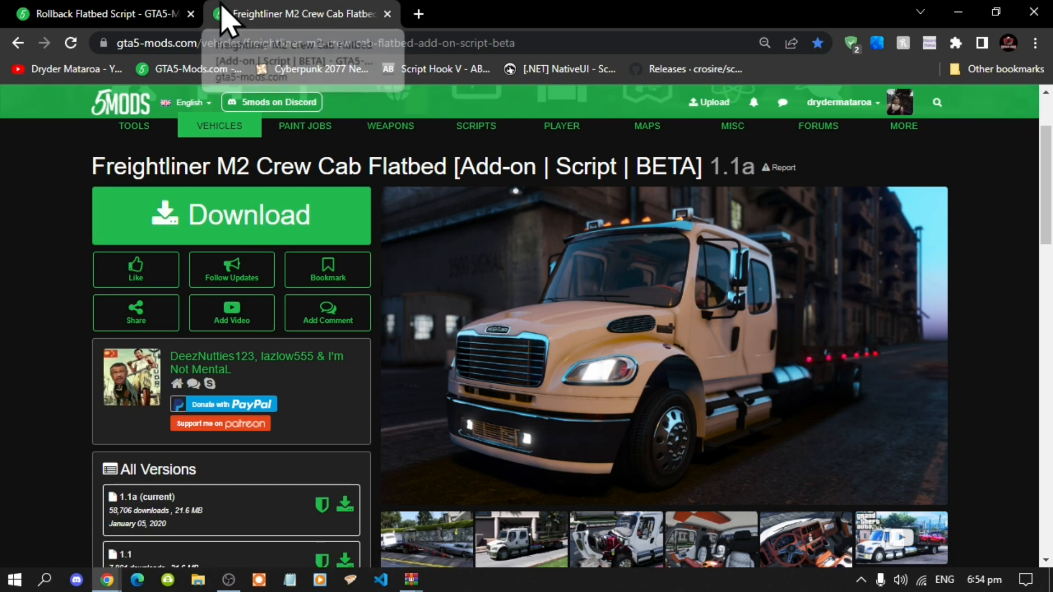
Step: Switch to the Rollback Flatbed Script mod page tab
left_click(101, 13)
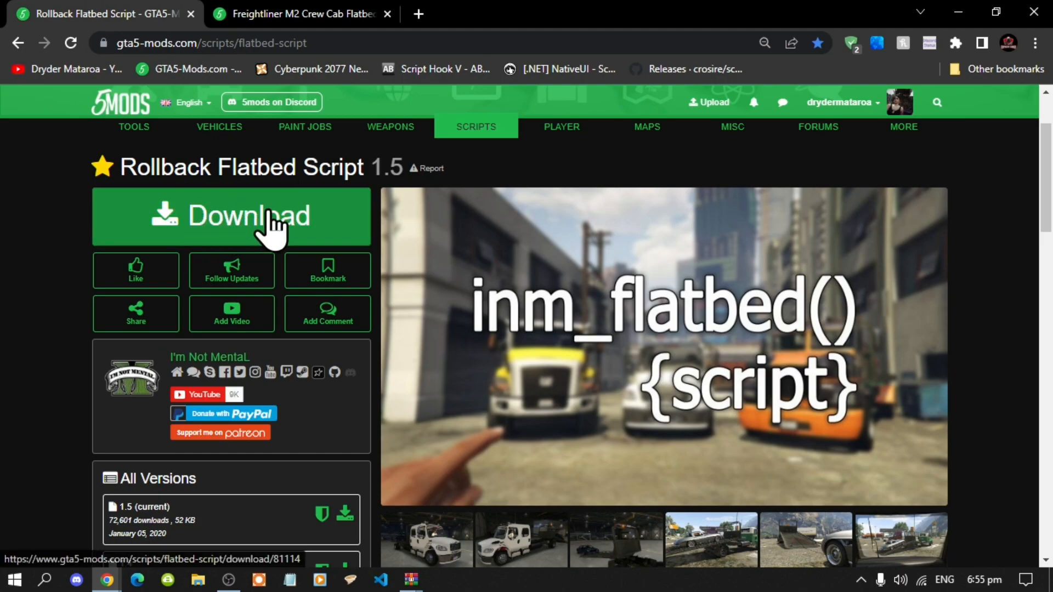
mouse_move(255, 215)
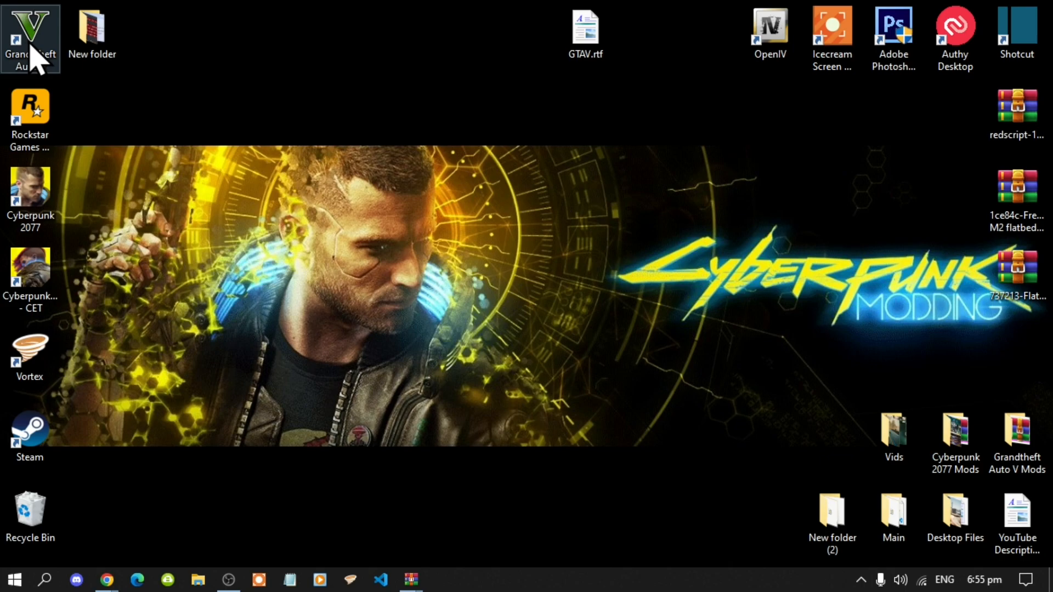
Step: Open the GTA V install folder from the desktop shortcut and enter its scripts folder
right_click(30, 33)
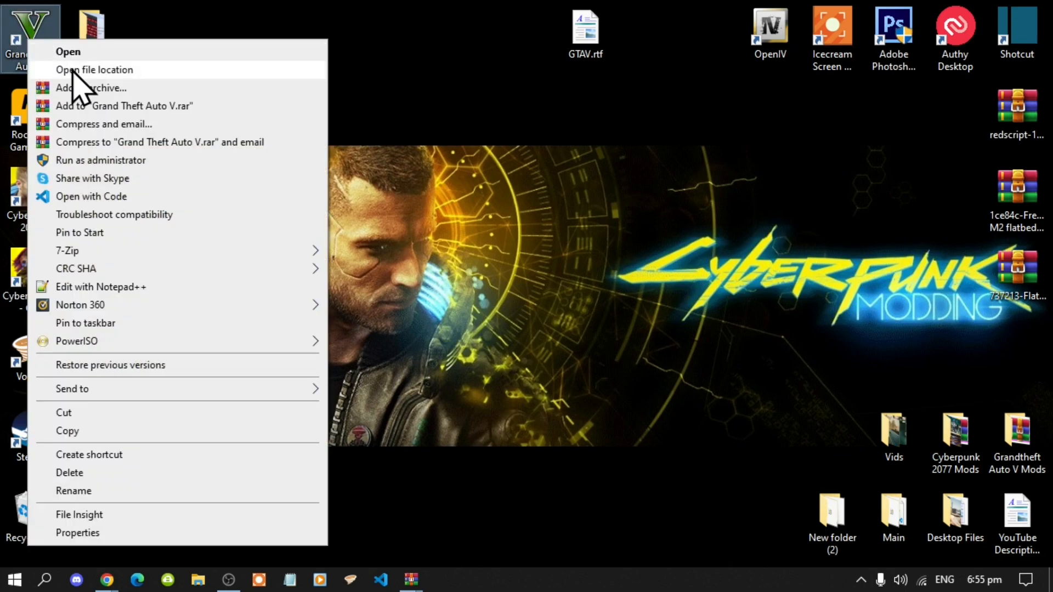
left_click(95, 69)
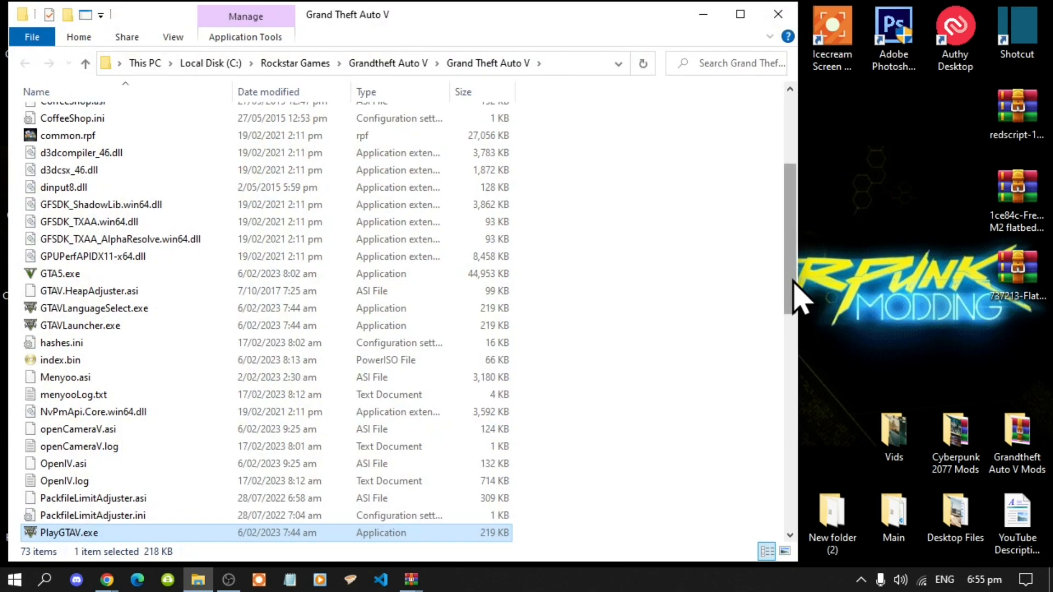
scroll("up", 3)
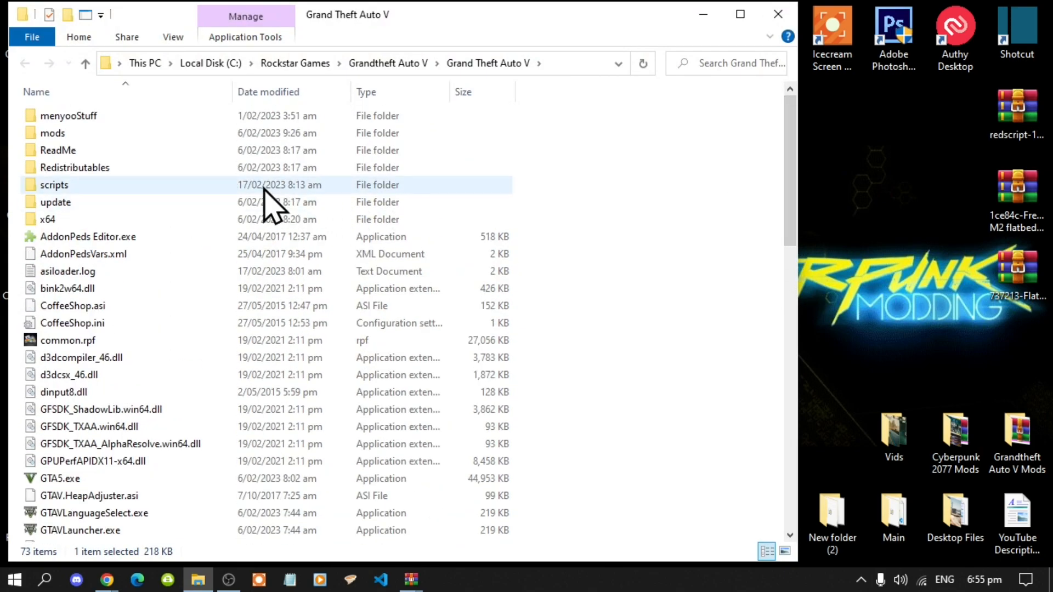
double_click(54, 185)
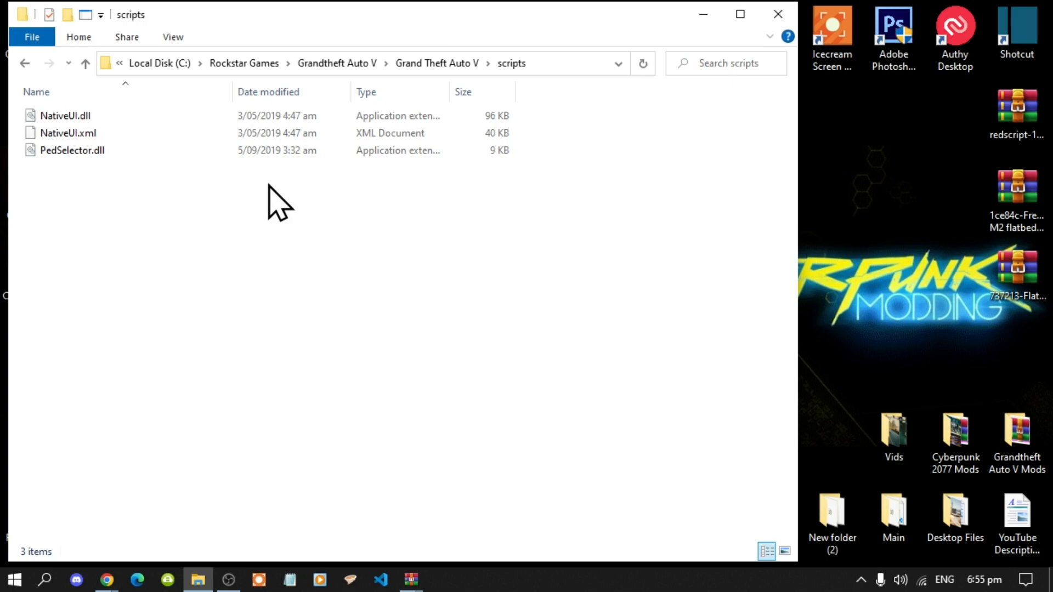
mouse_move(467, 501)
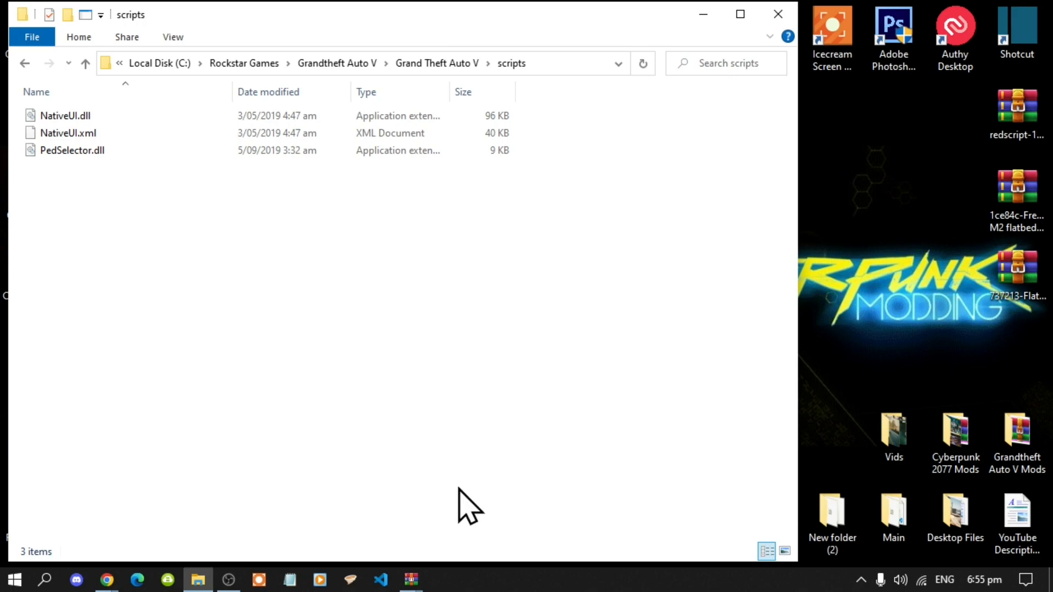
mouse_move(410, 579)
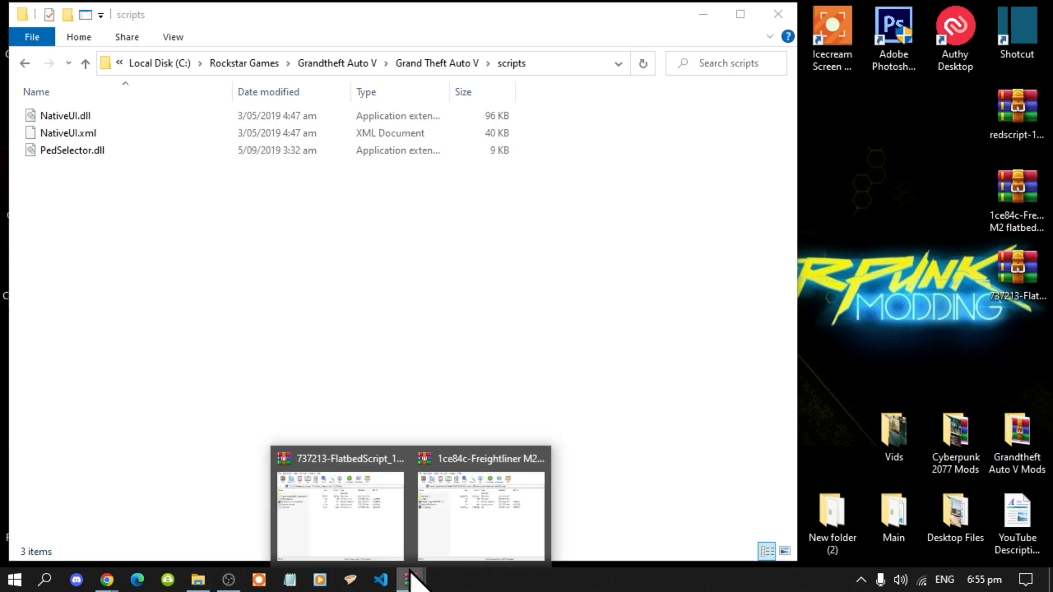
Step: Copy Flatbed Script 1.5's script files into GTA V's scripts folder, then view the Freightliner archive's scripts
left_click(339, 507)
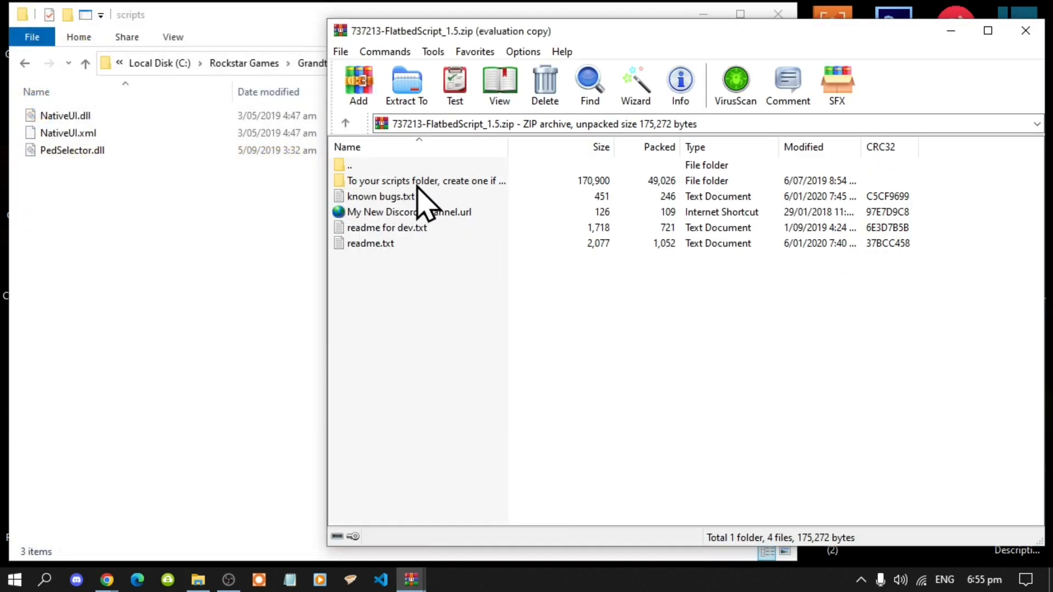
left_click(426, 180)
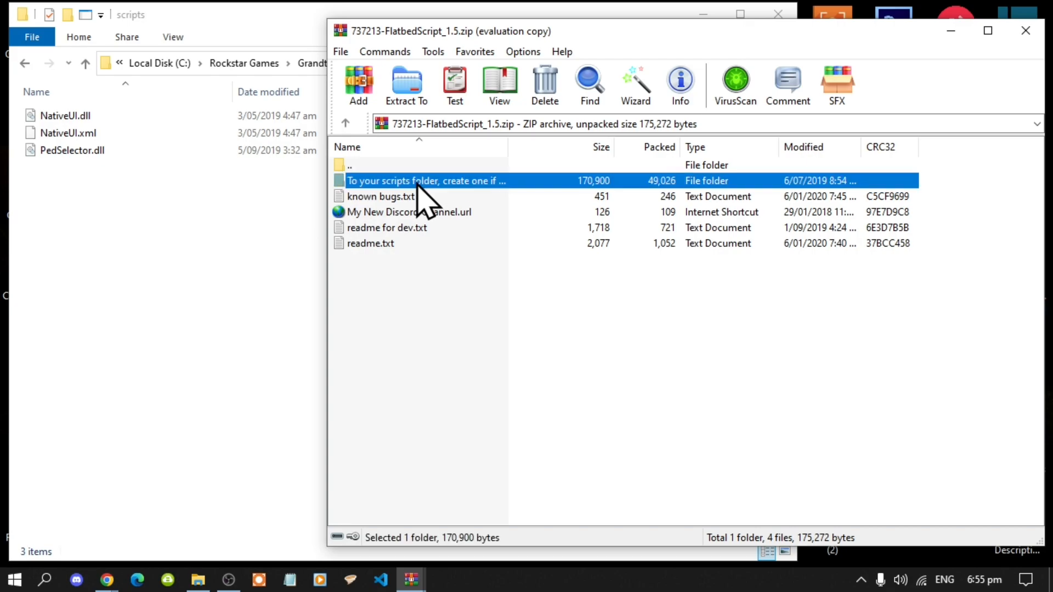
double_click(426, 180)
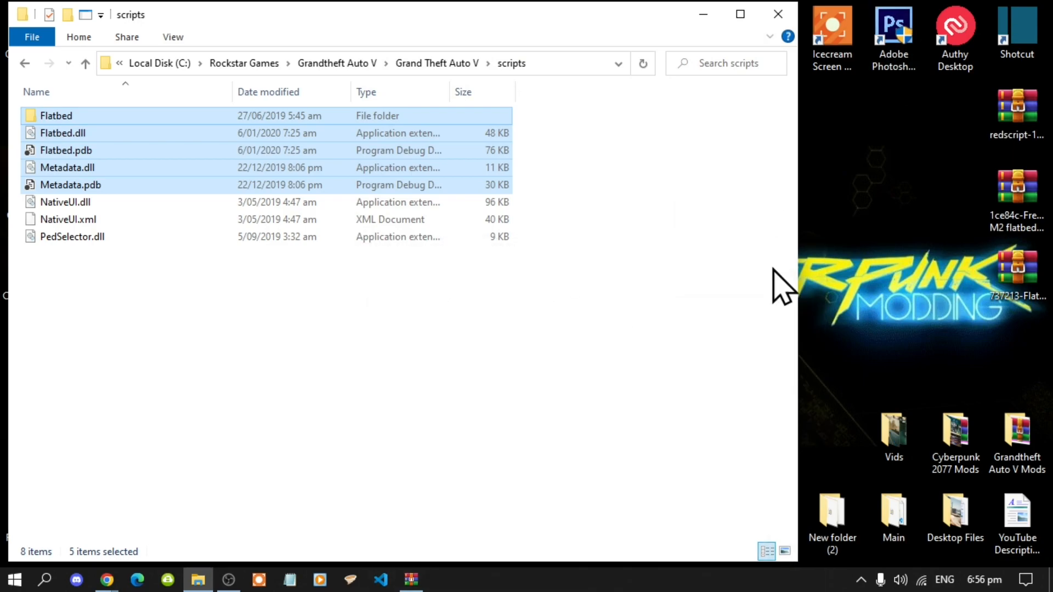
mouse_move(668, 329)
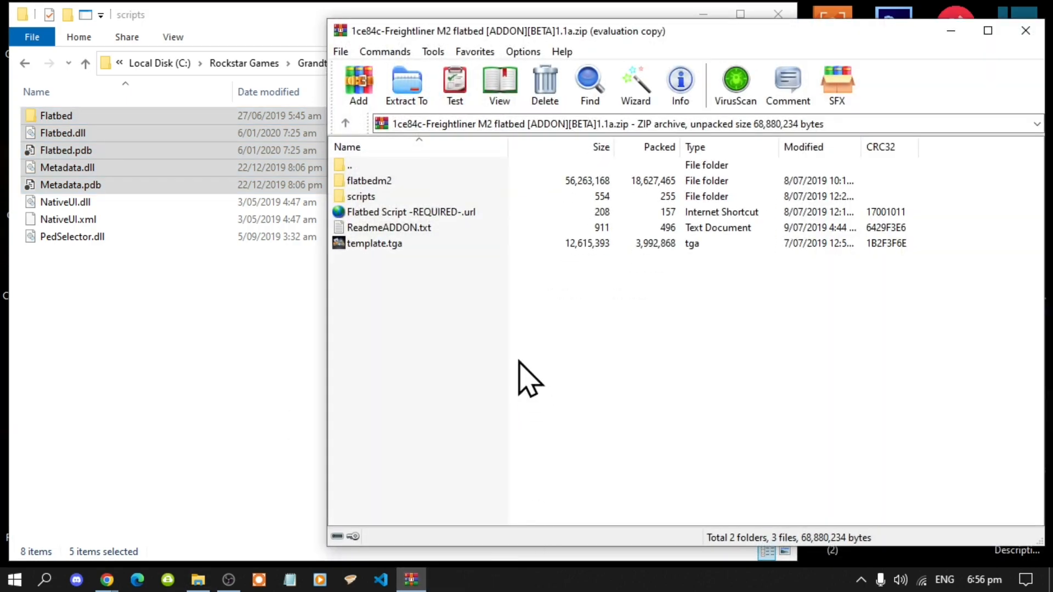
mouse_move(407, 299)
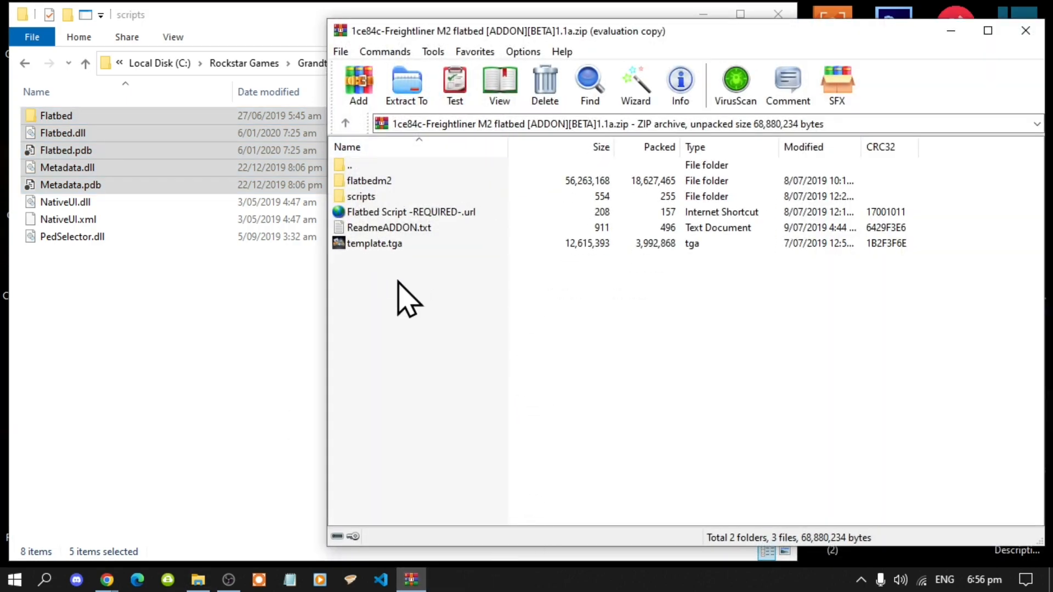
mouse_move(389, 222)
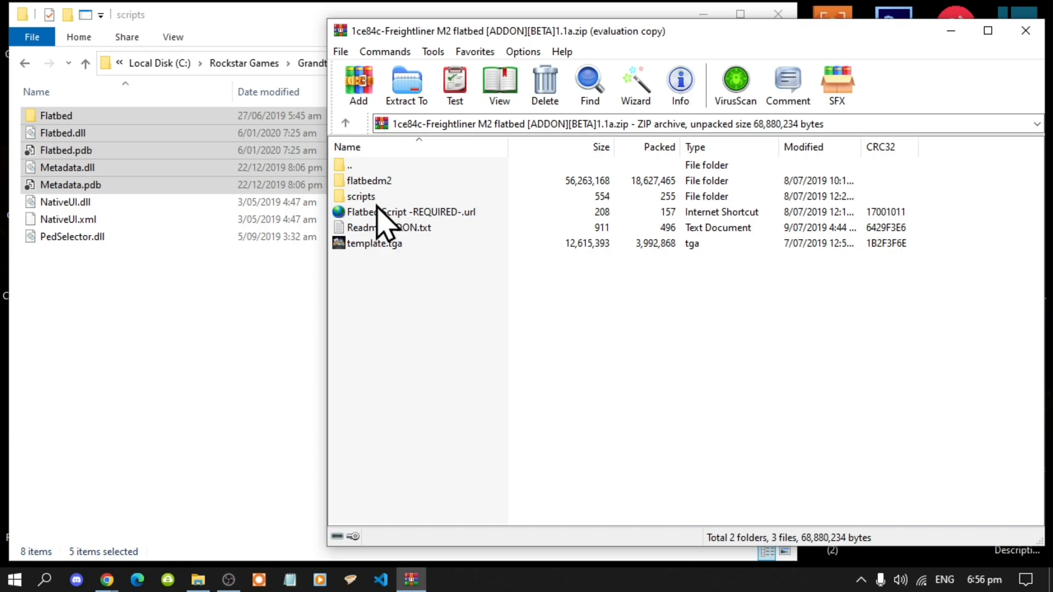
double_click(361, 197)
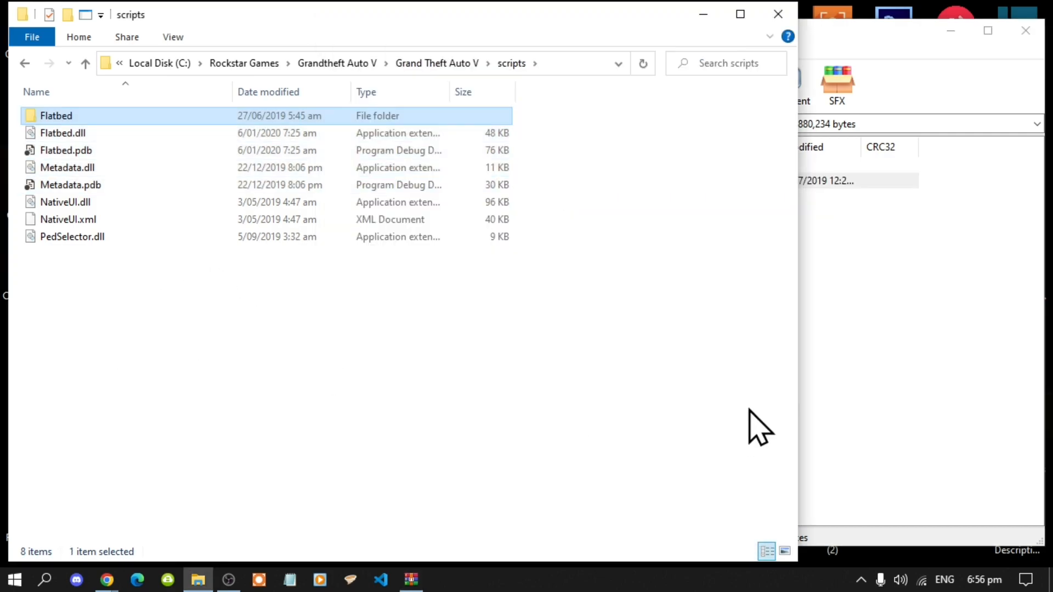
Step: Navigate to mods\update\x64\dlcpacks and place the flatbedm2 folder beside addonpeds
left_click(625, 285)
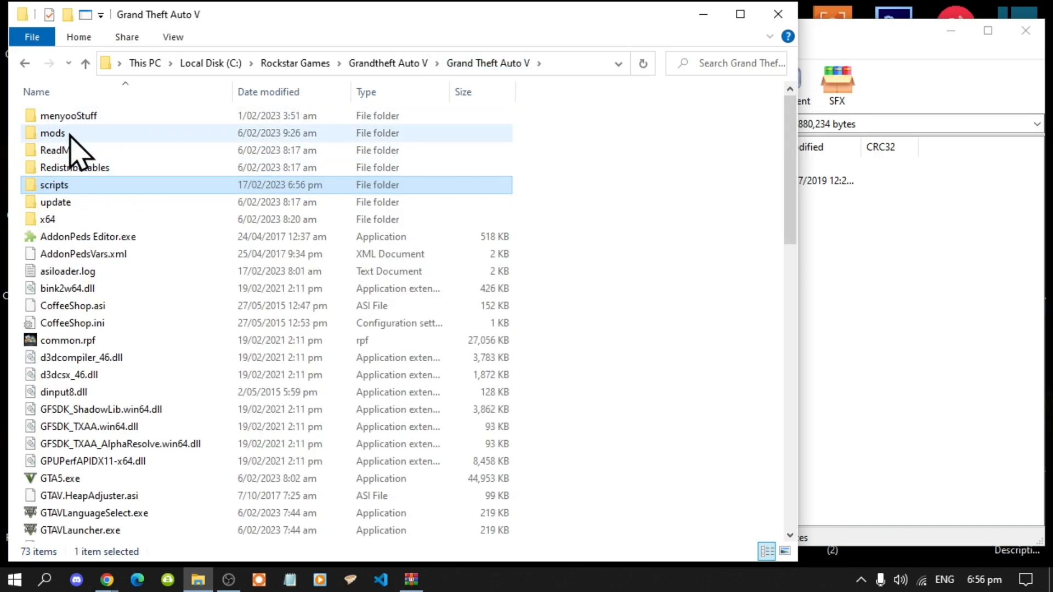
double_click(53, 133)
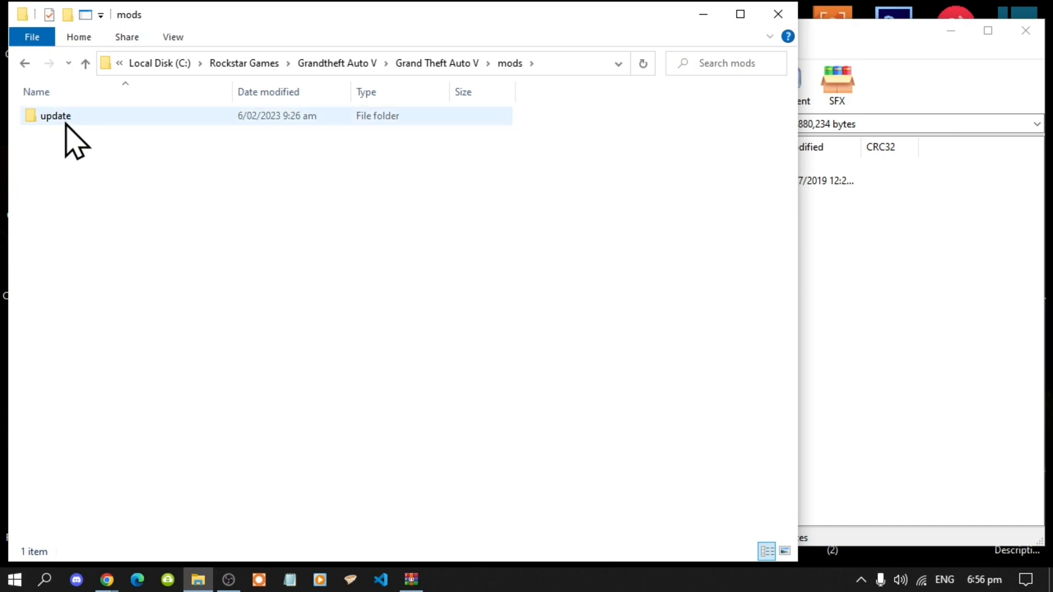
double_click(55, 115)
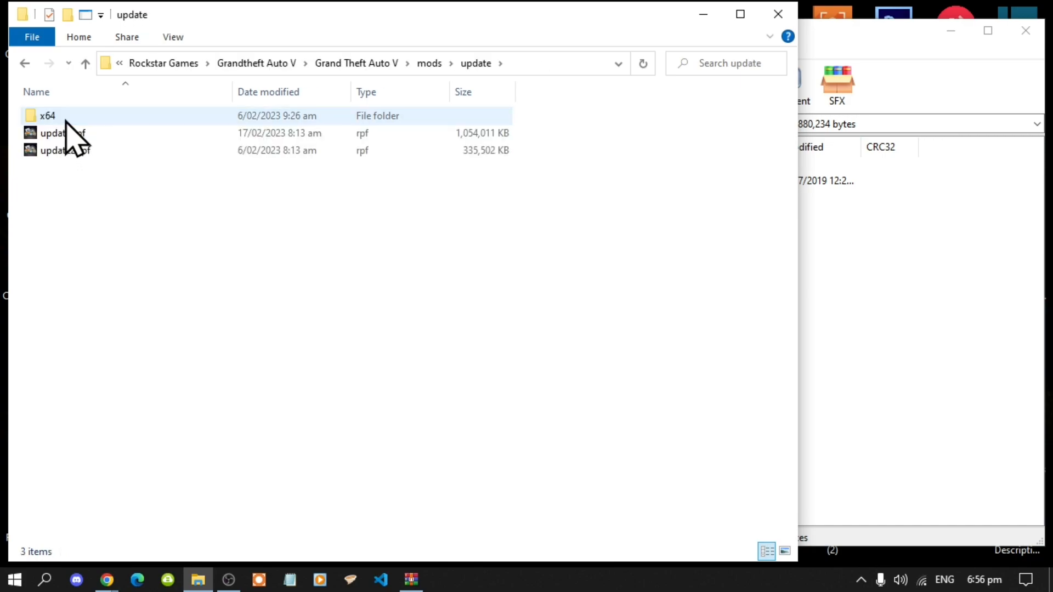
double_click(48, 116)
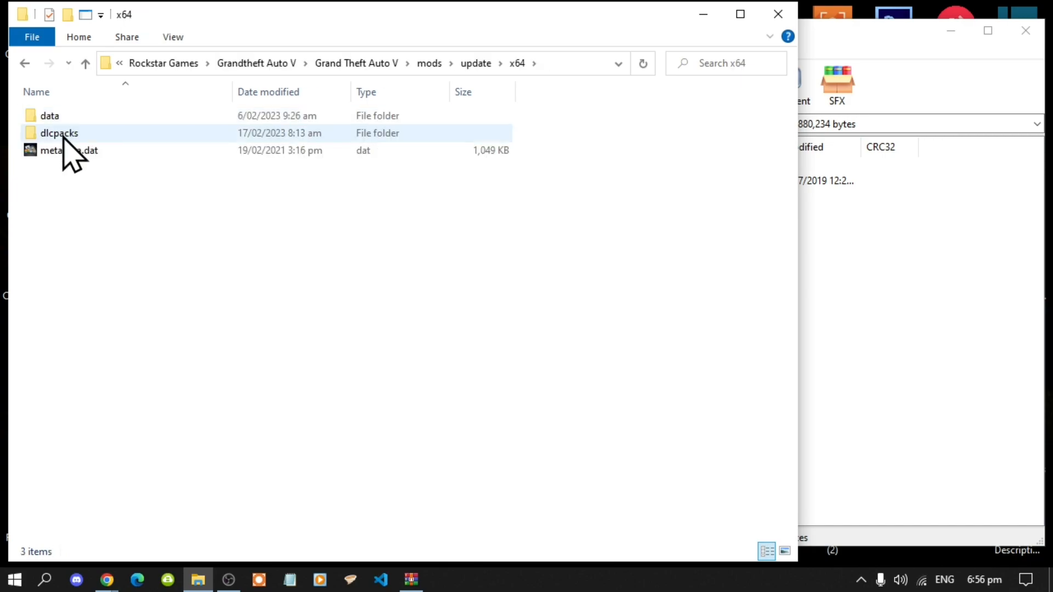
left_click(60, 133)
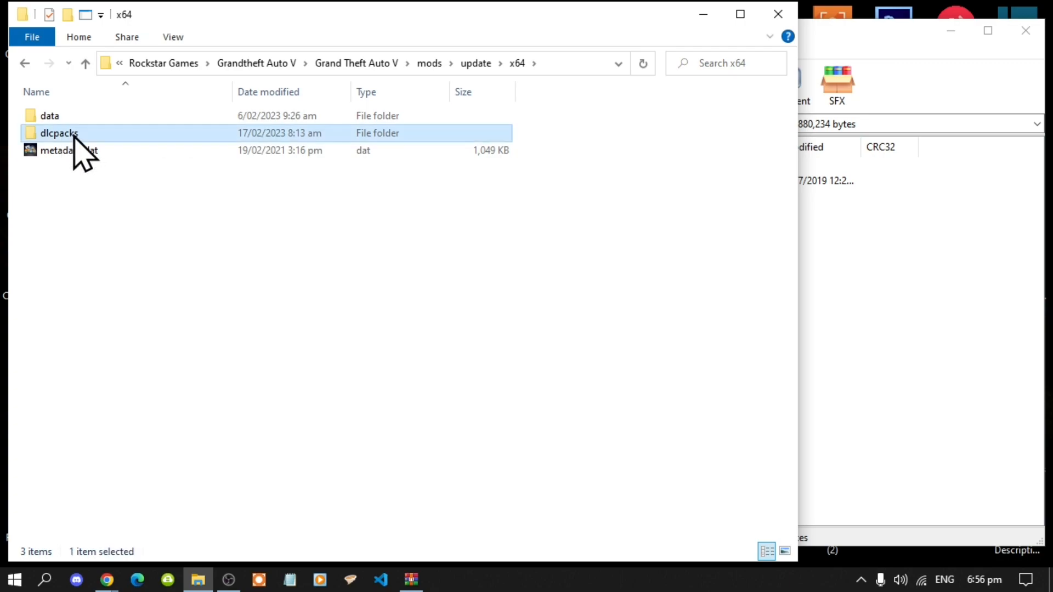
double_click(59, 133)
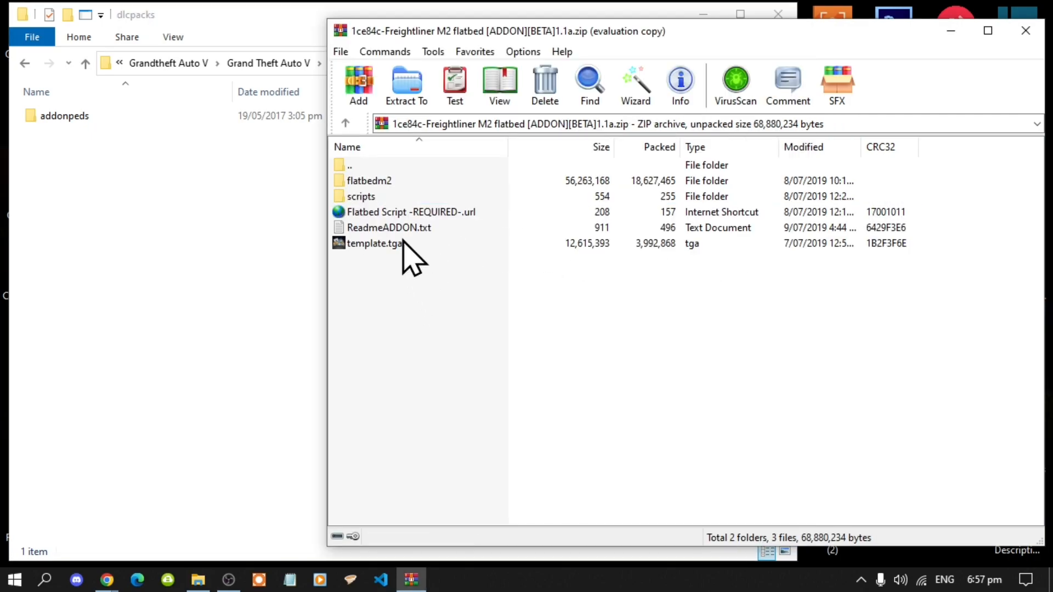
mouse_move(383, 201)
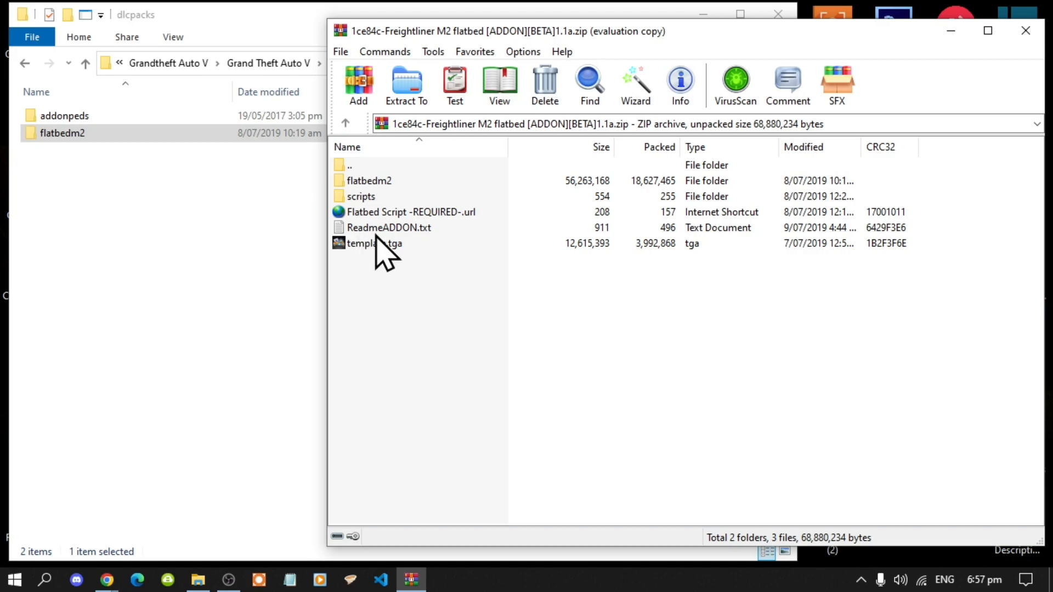
mouse_move(417, 258)
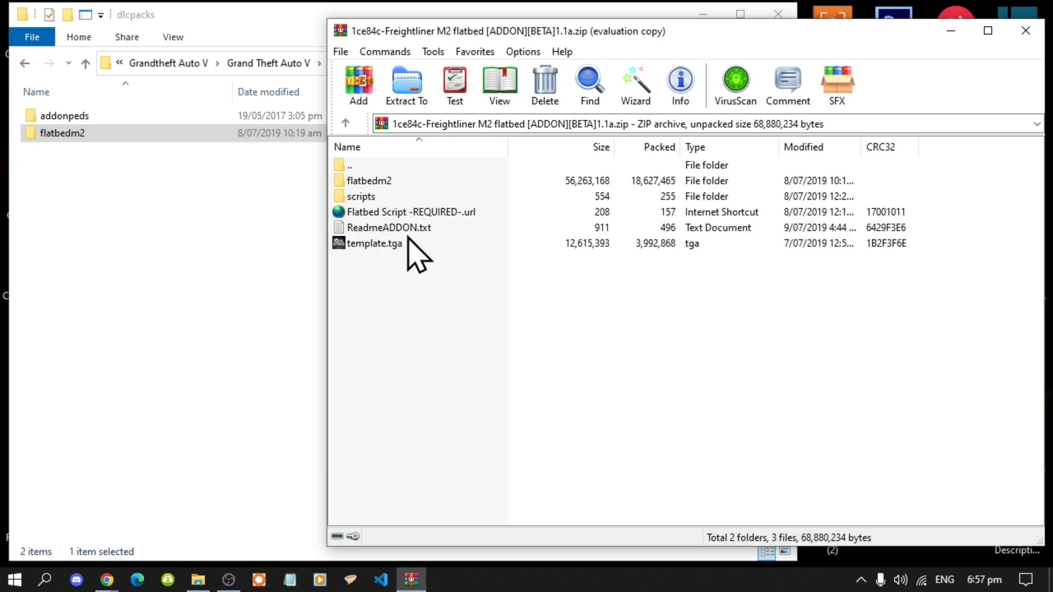
Step: Read ReadmeADDON.txt's install steps, copy the dlclist Item line, and close the archive
double_click(388, 227)
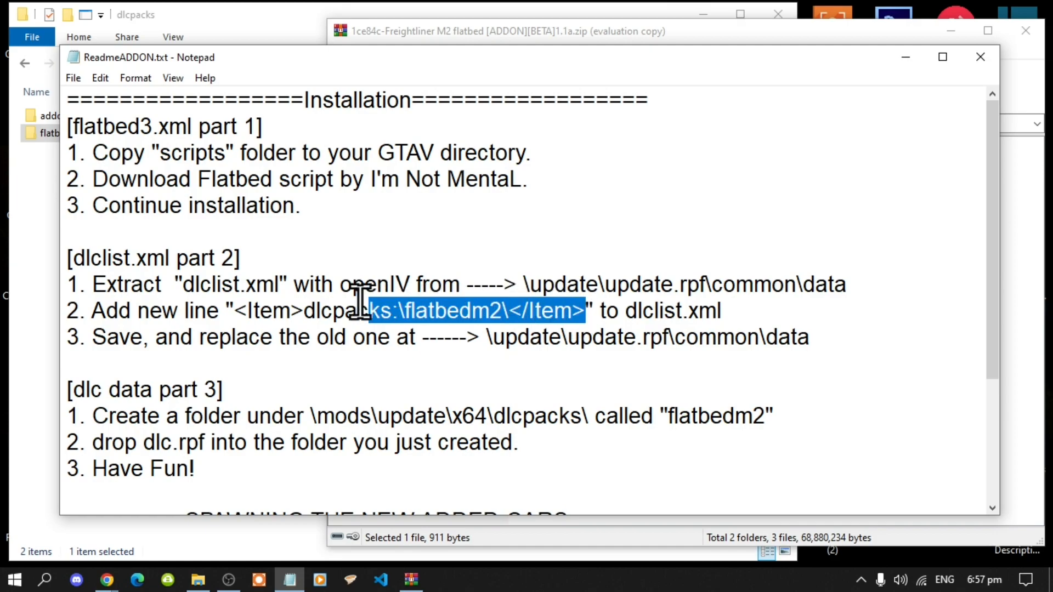
right_click(282, 311)
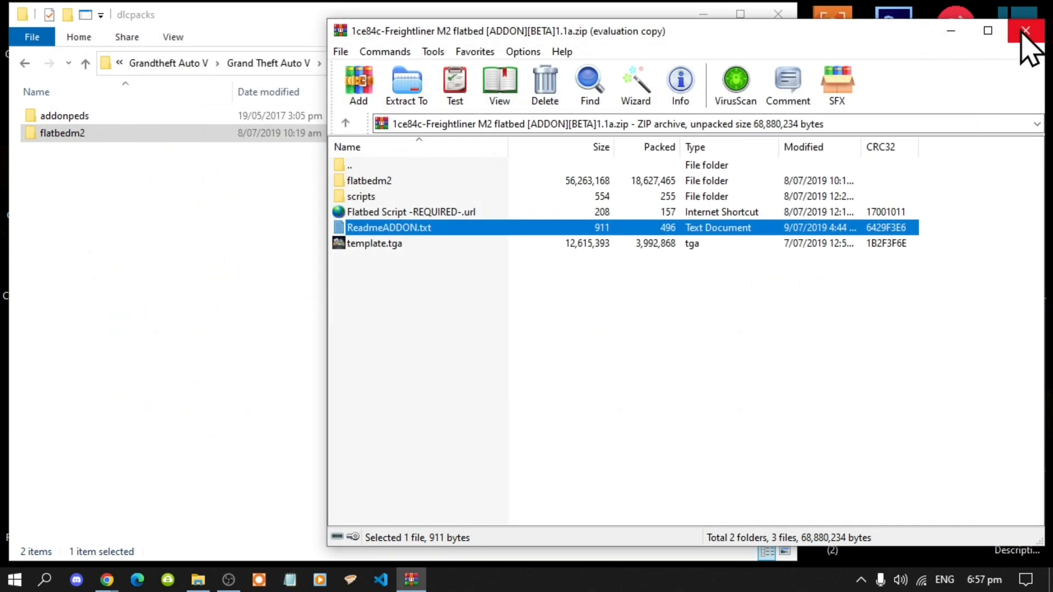
left_click(1026, 31)
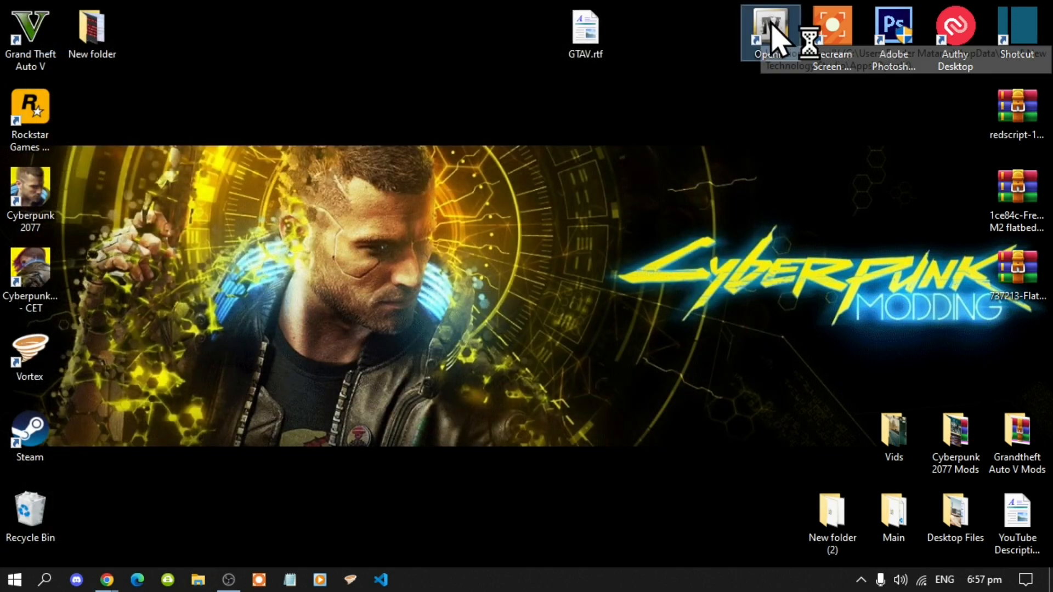
Step: Launch OpenIV for Grand Theft Auto V on Windows and enable edit mode
left_click(768, 27)
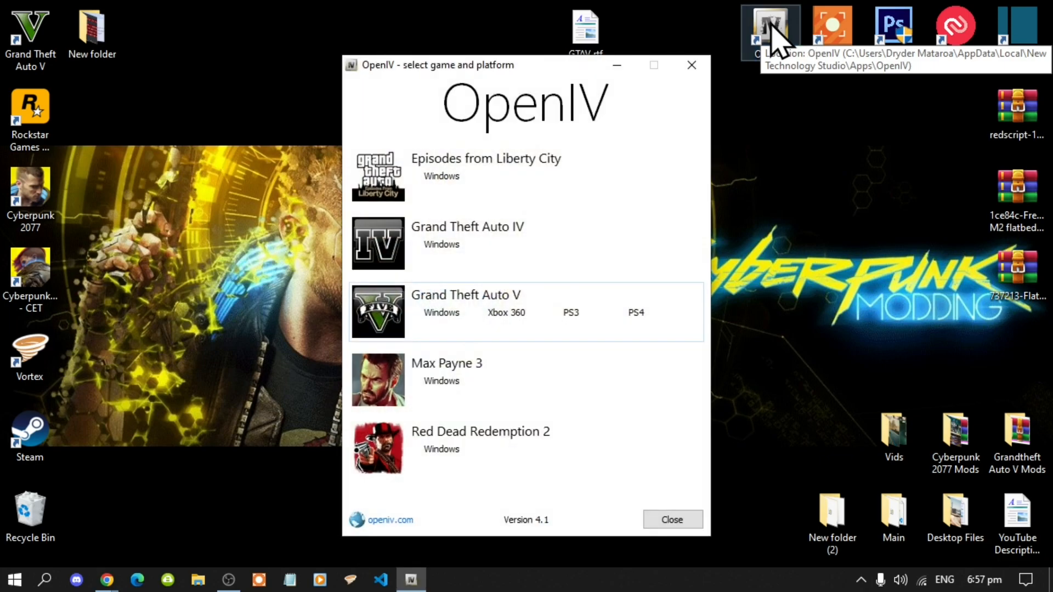
mouse_move(524, 321)
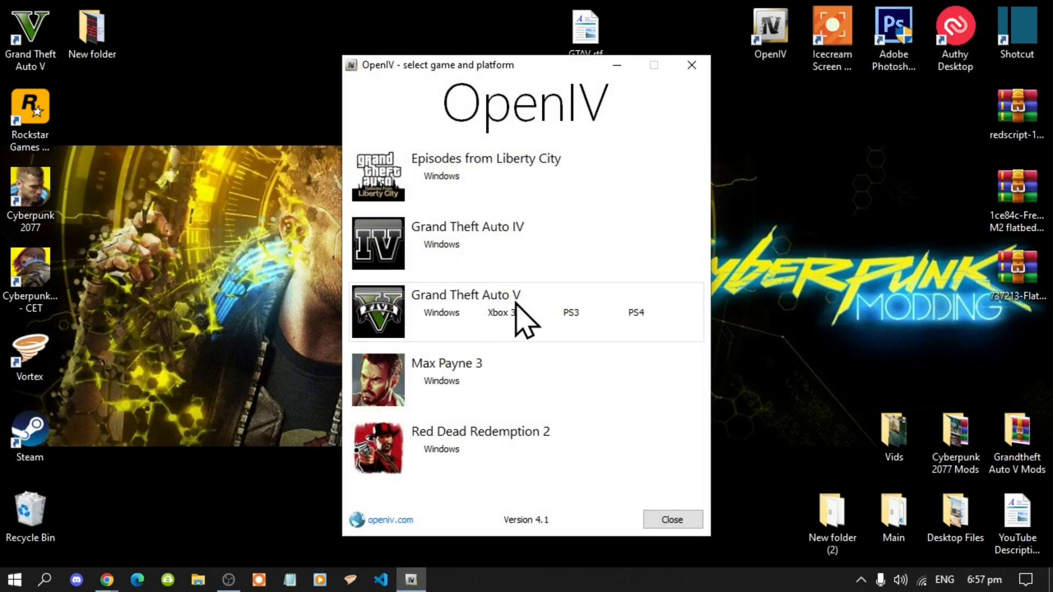
left_click(441, 314)
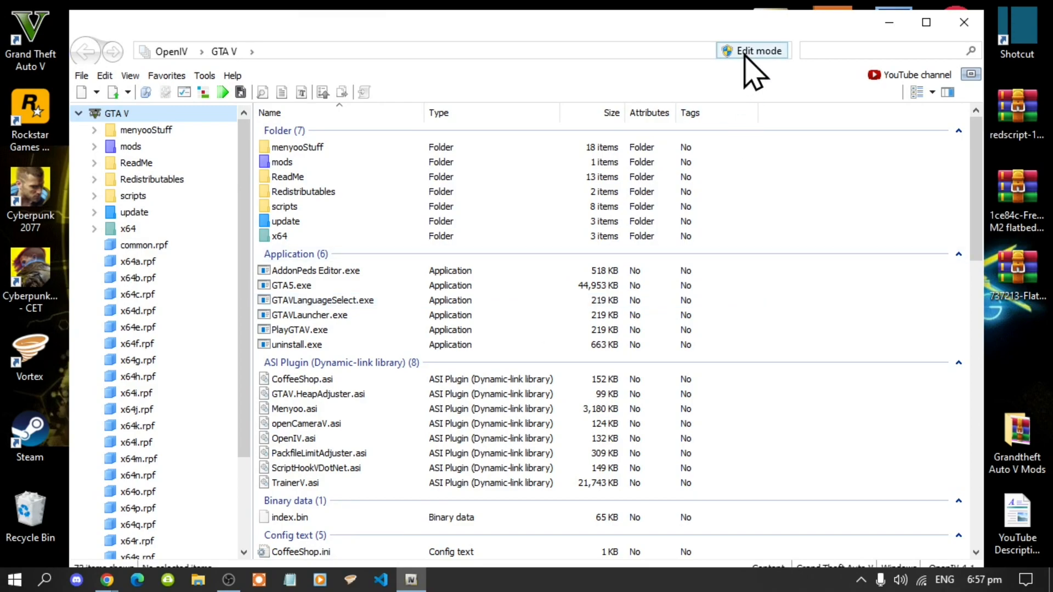
left_click(752, 51)
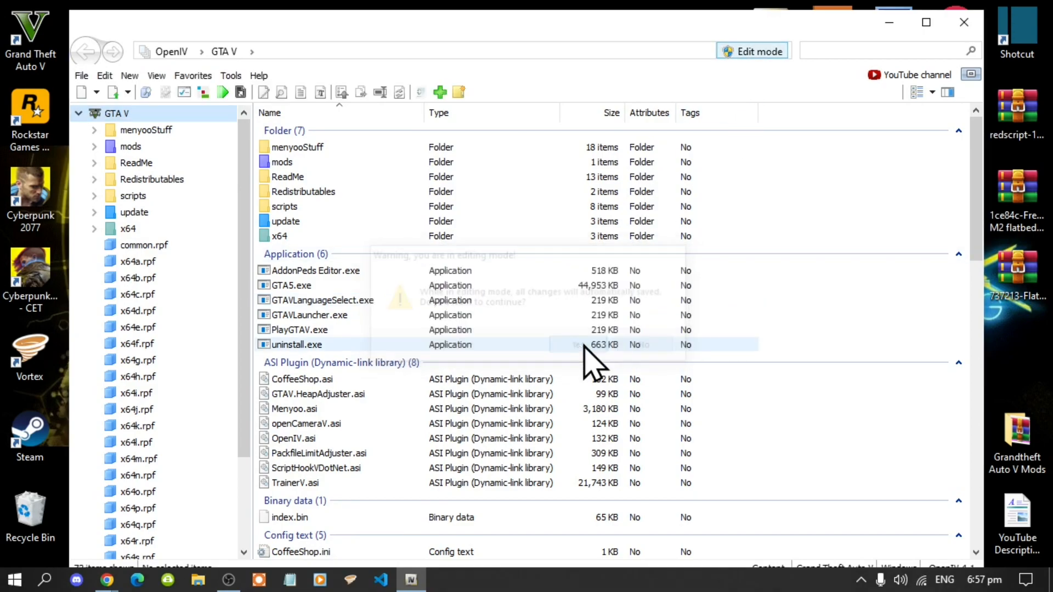
double_click(281, 161)
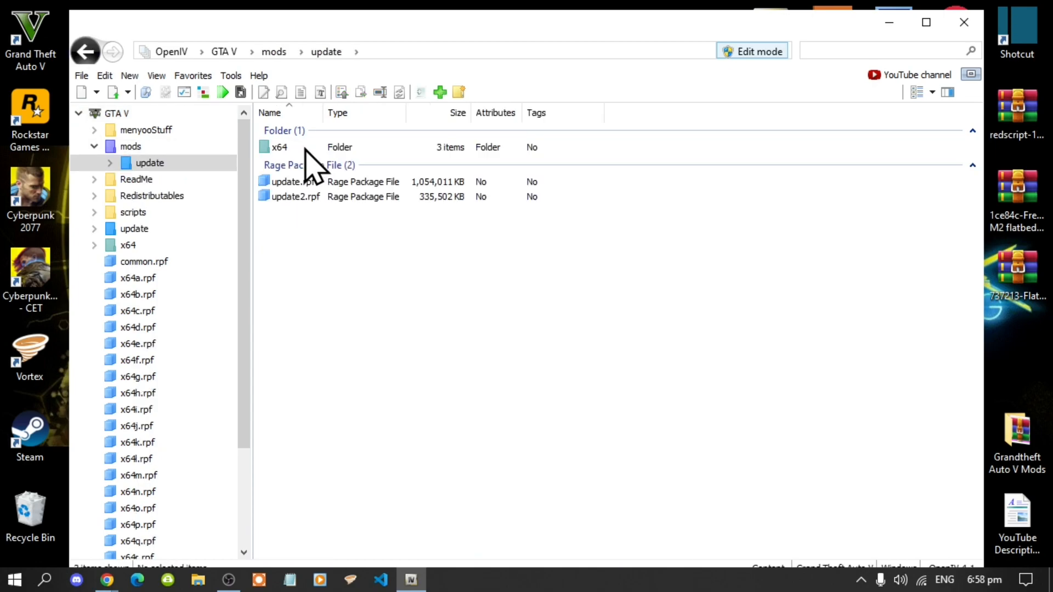
mouse_move(316, 209)
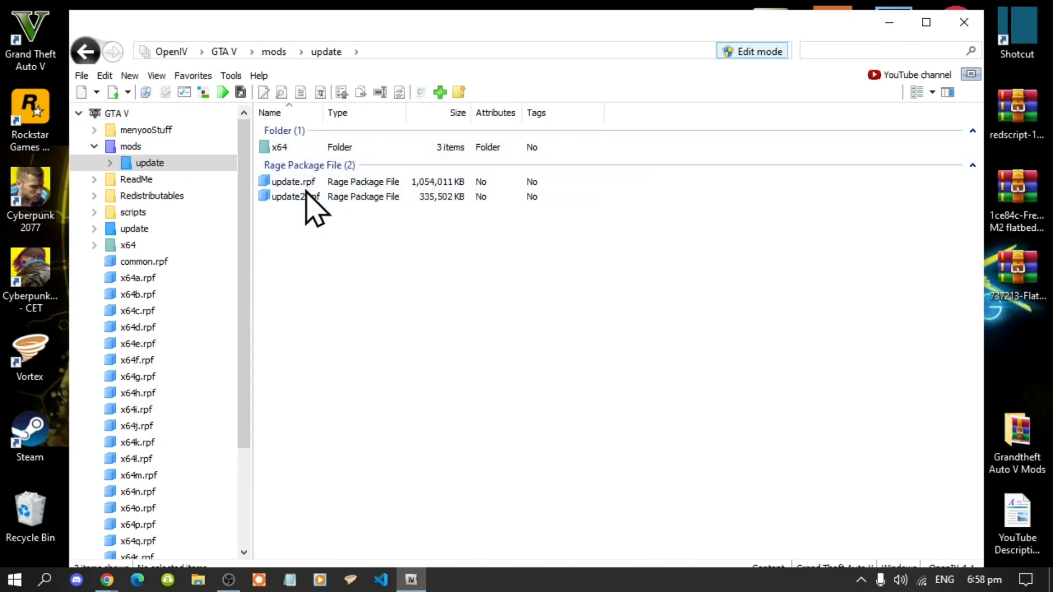
Step: Browse to mods\update\update.rpf\common\data and bring up dlclist.xml's options
double_click(293, 182)
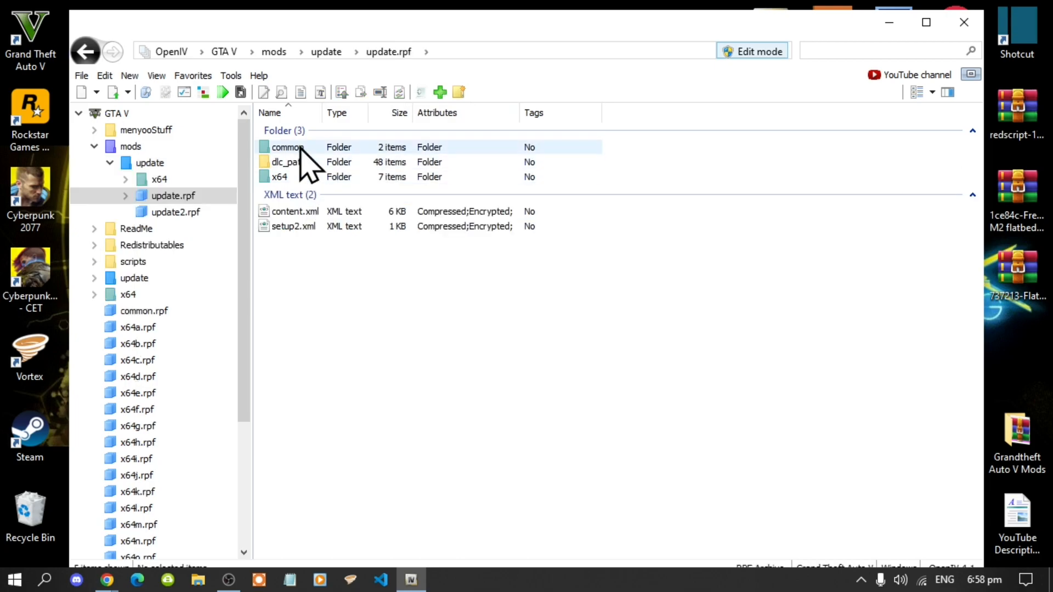
double_click(287, 147)
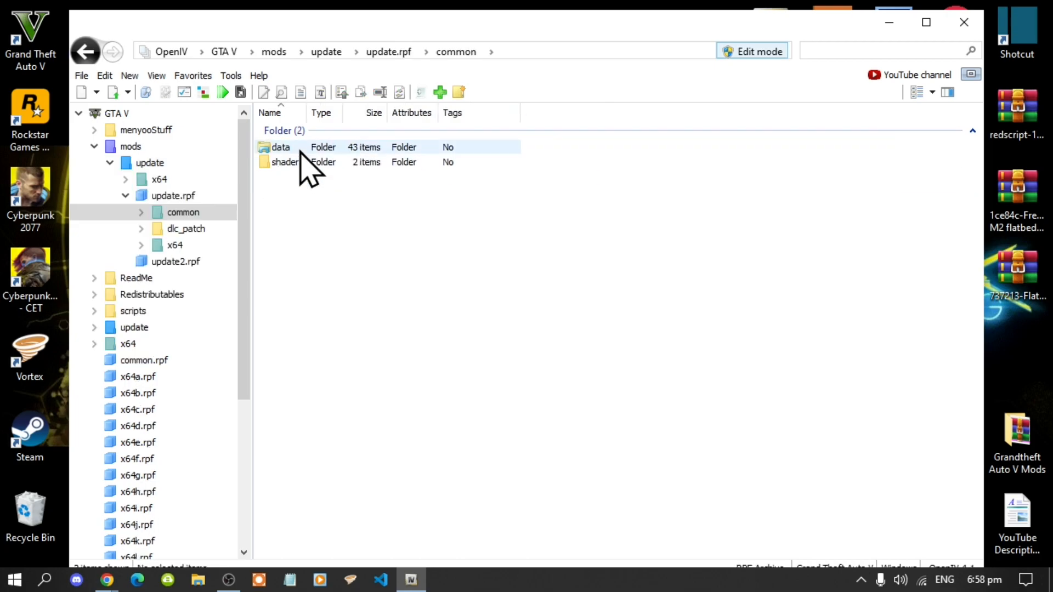
double_click(280, 147)
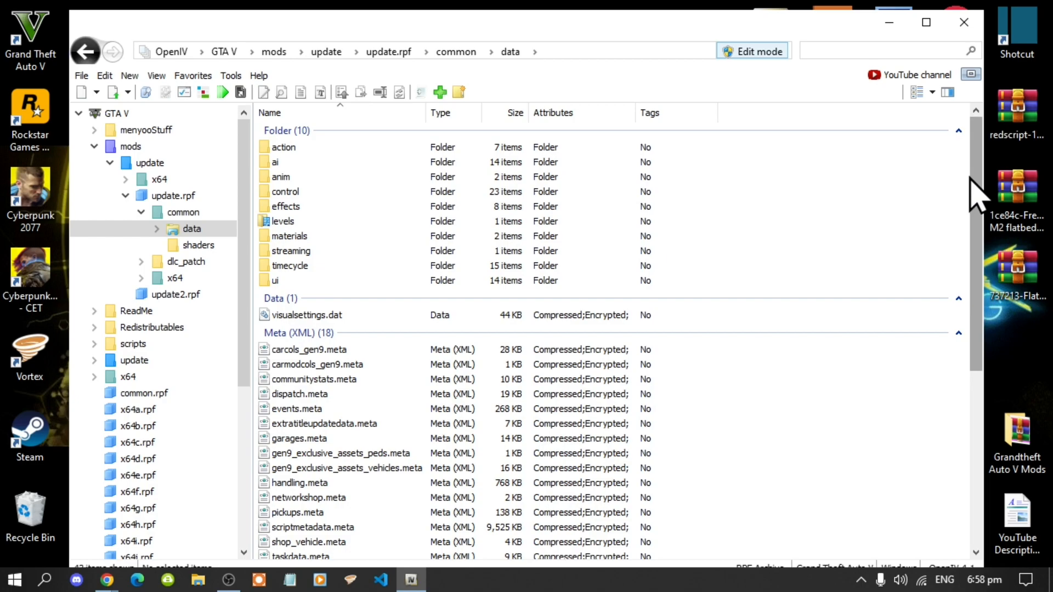
scroll("down", 3)
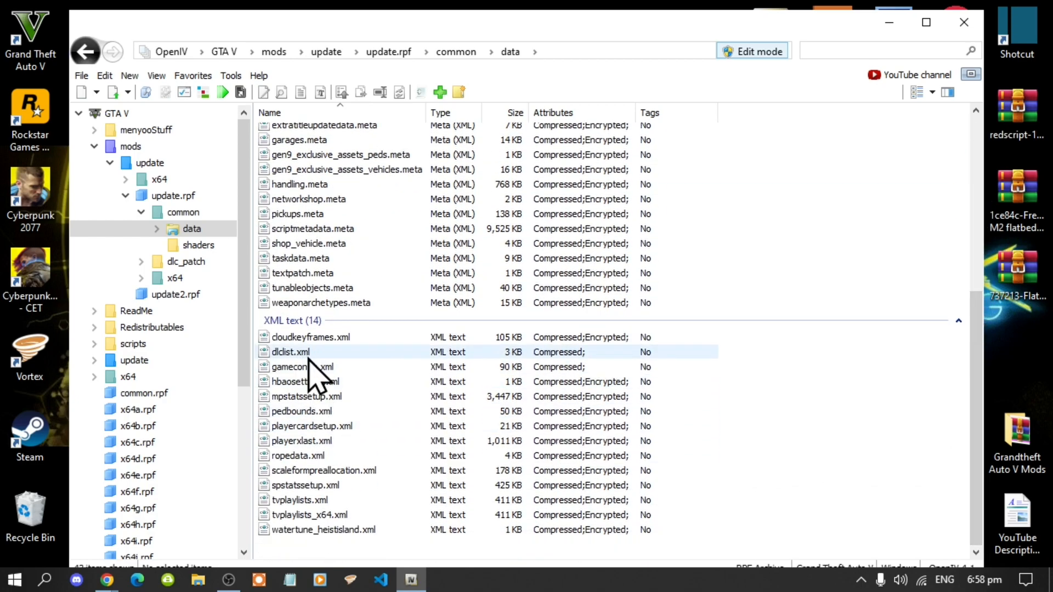
mouse_move(309, 366)
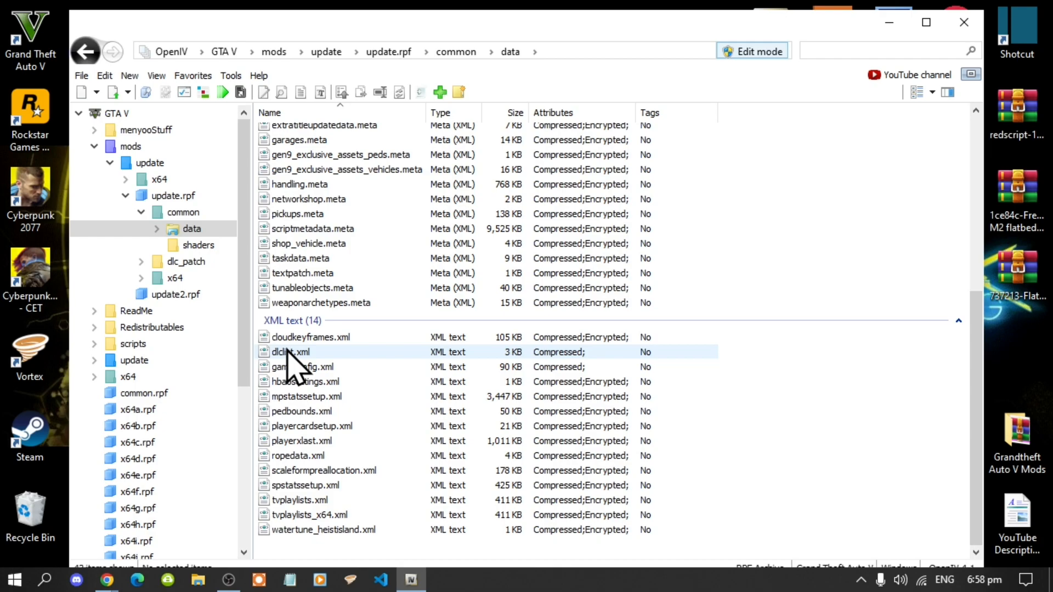
right_click(290, 352)
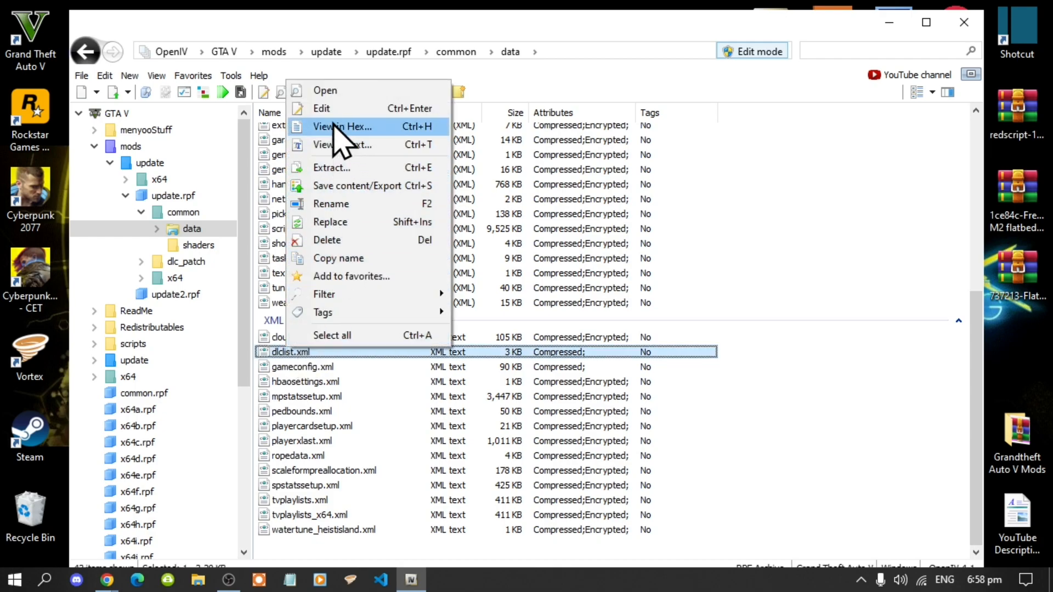
Step: Append <Item>dlcpacks:\flatbedm2\</Item> after the addonpeds entry in dlclist.xml, then close OpenIV
left_click(335, 145)
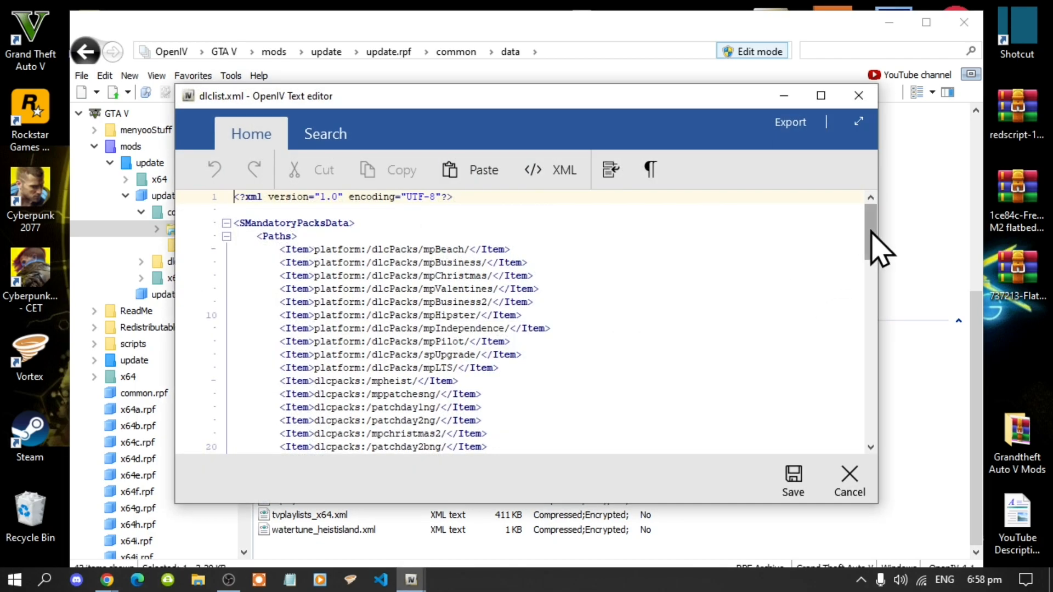
scroll("down", 3)
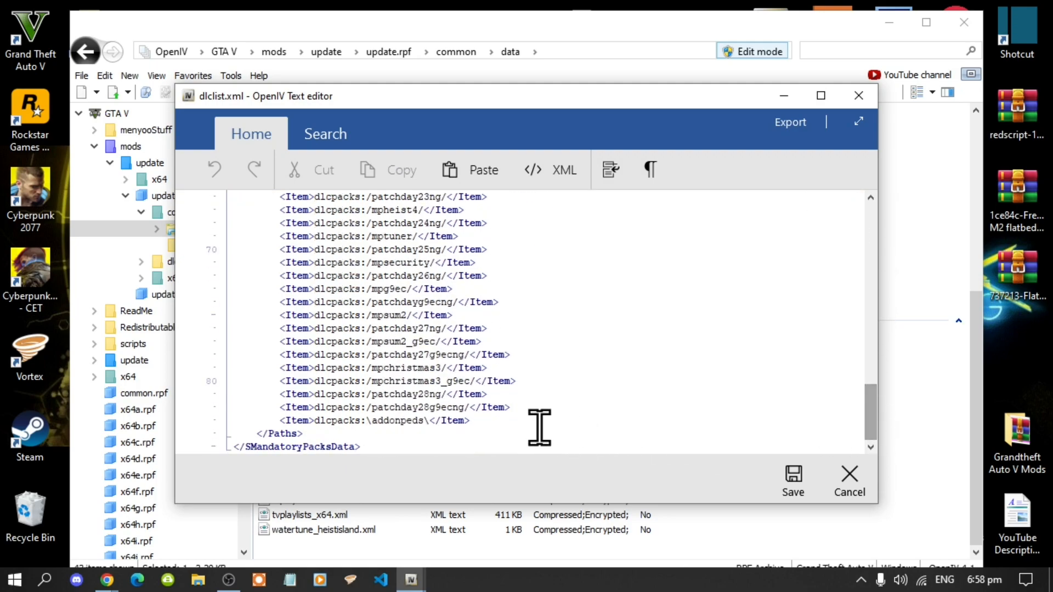
left_click(374, 421)
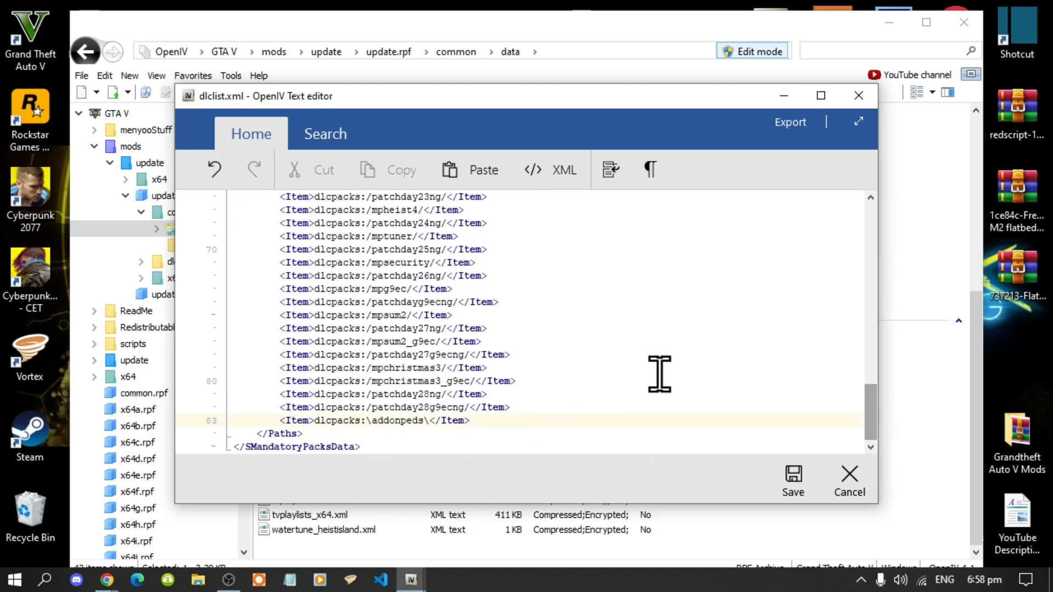
type("<Item>dlcpacks:\\flatbedm2\\</Item>")
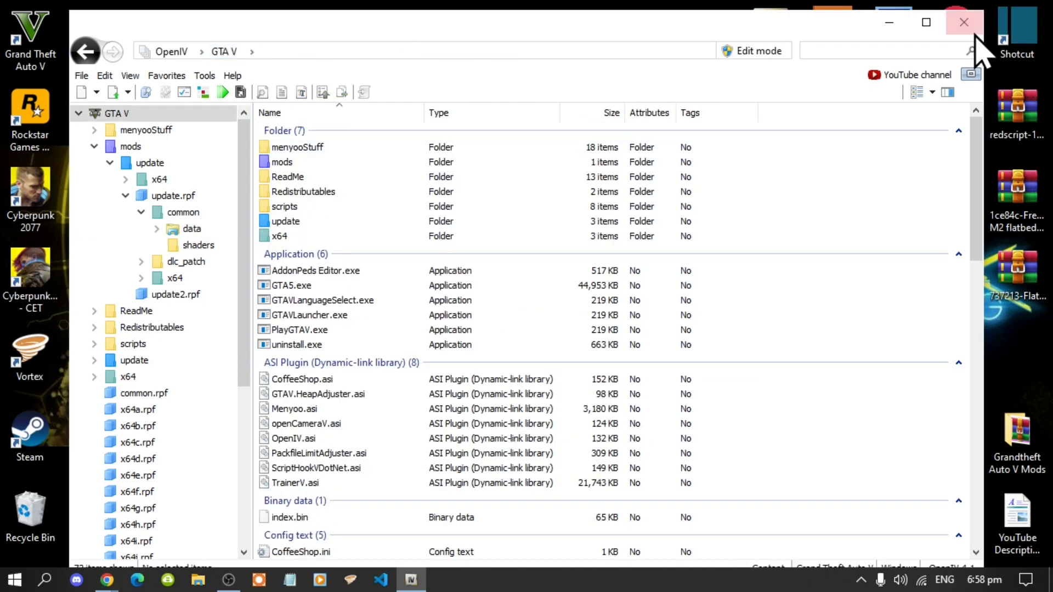
left_click(965, 22)
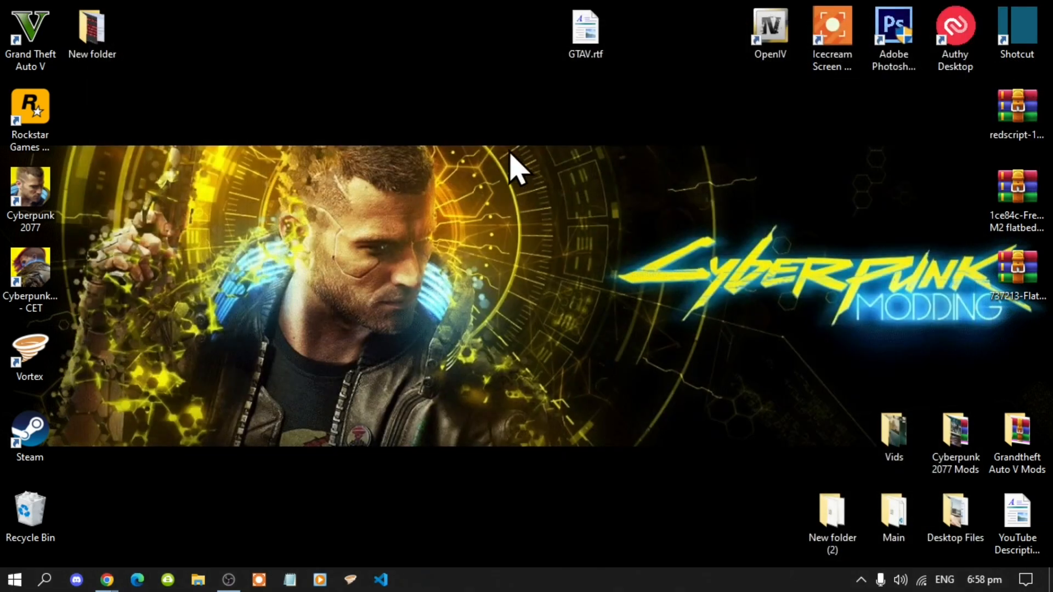
mouse_move(561, 212)
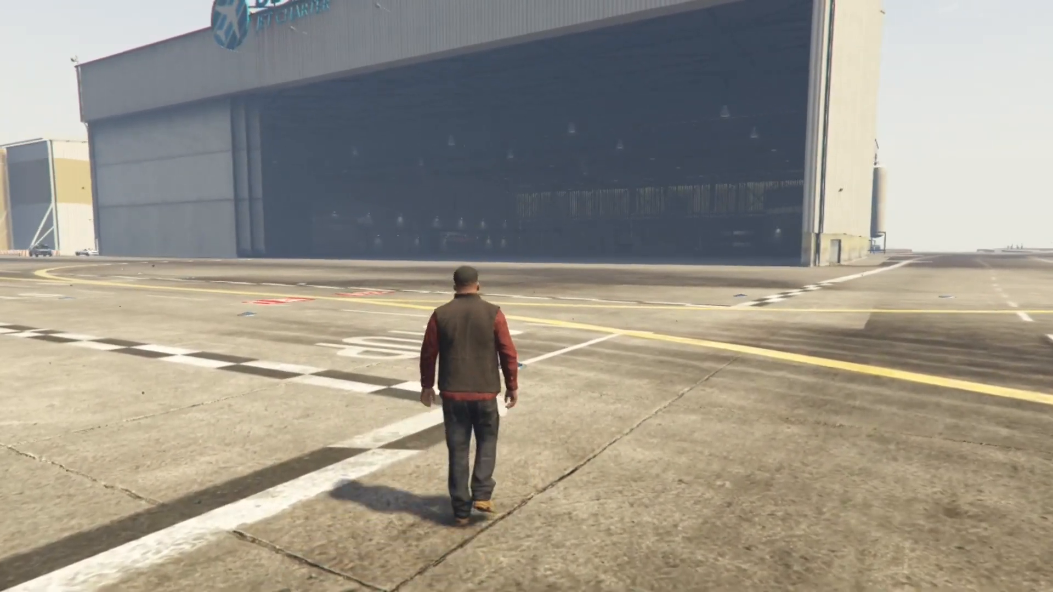
Step: Walk down the airport taxiway onto the open apron and bring up the trainer menu
key("w")
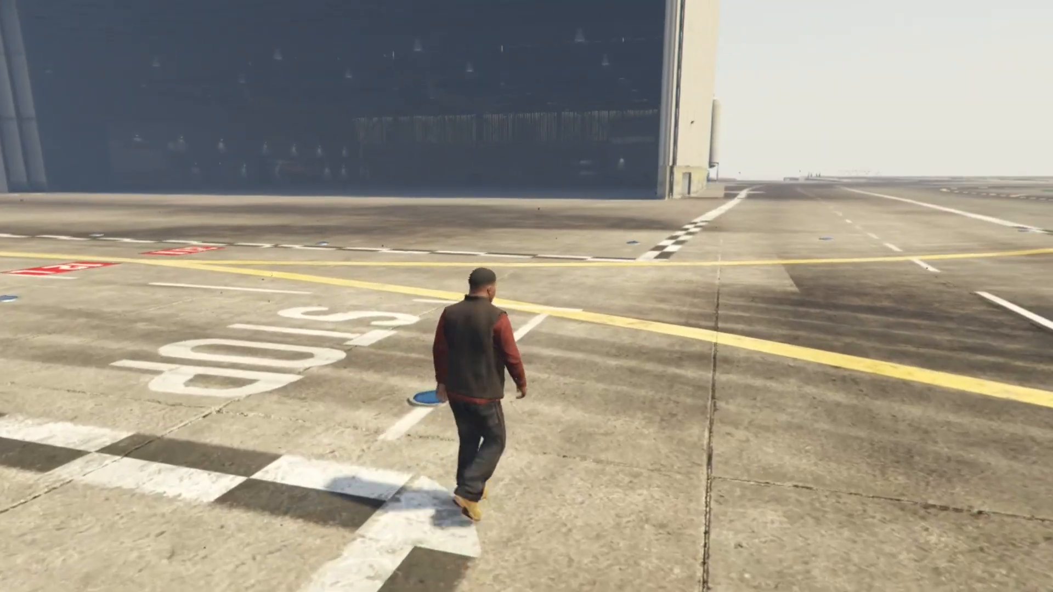
key("w")
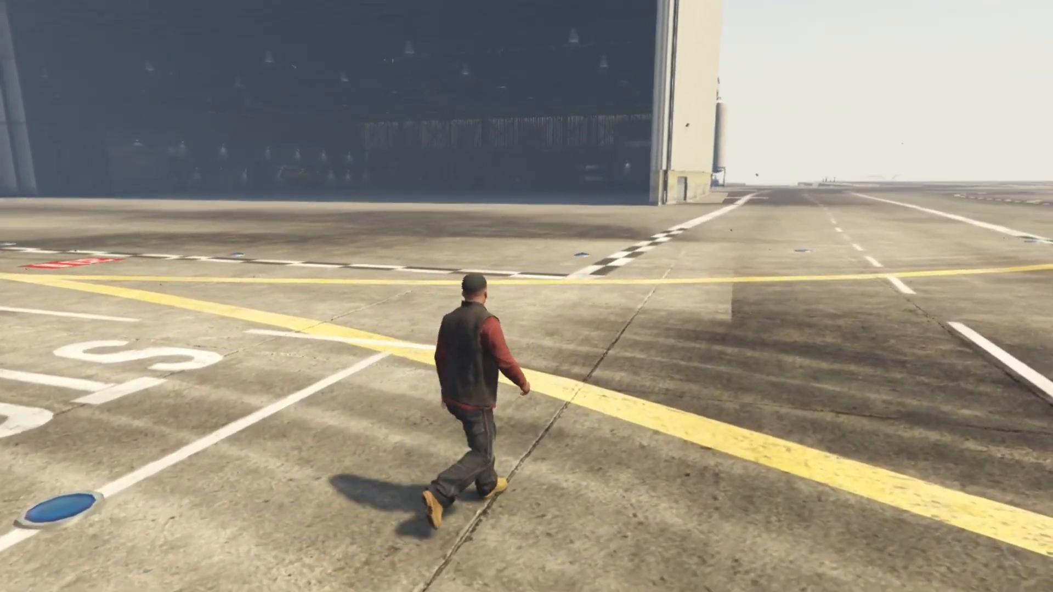
key("w")
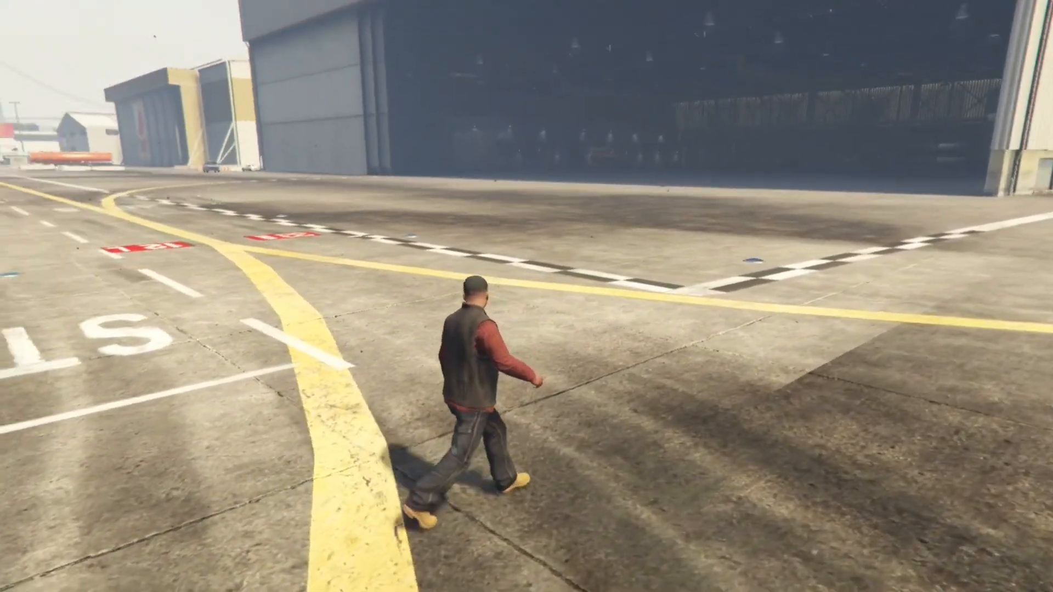
key("w")
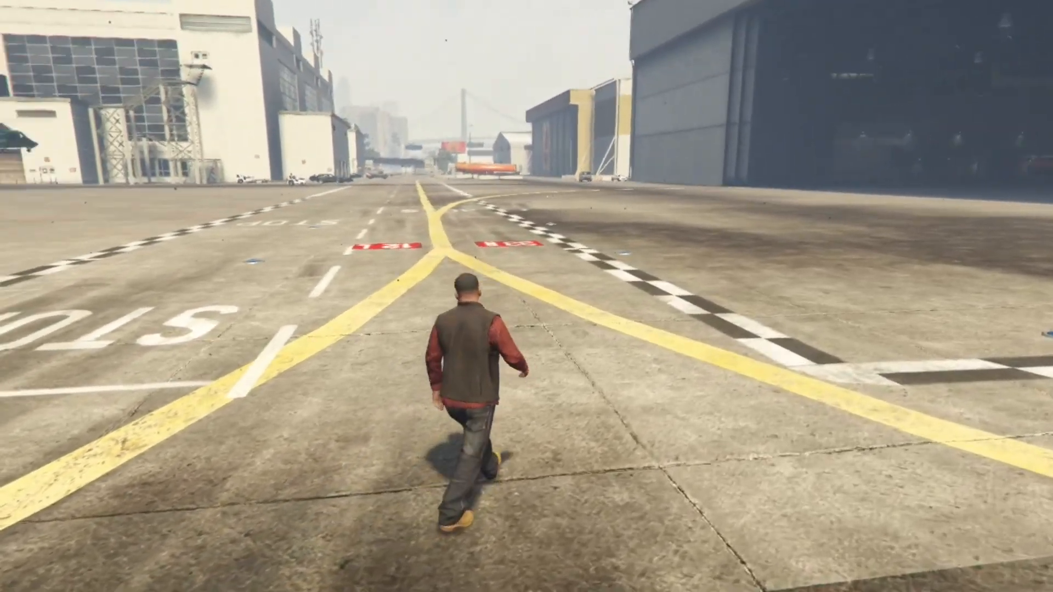
key("w")
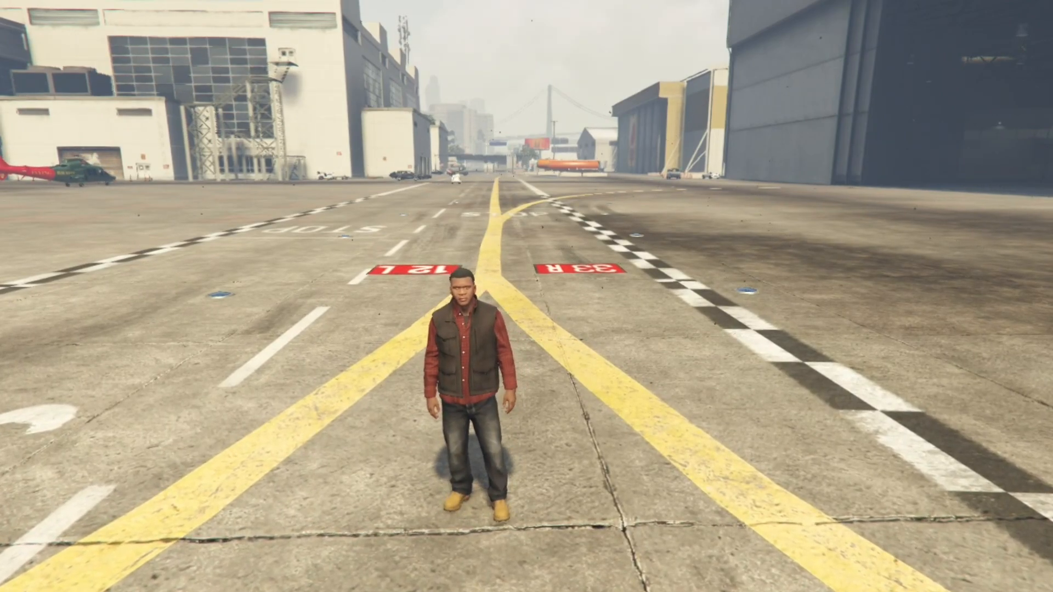
key("f4")
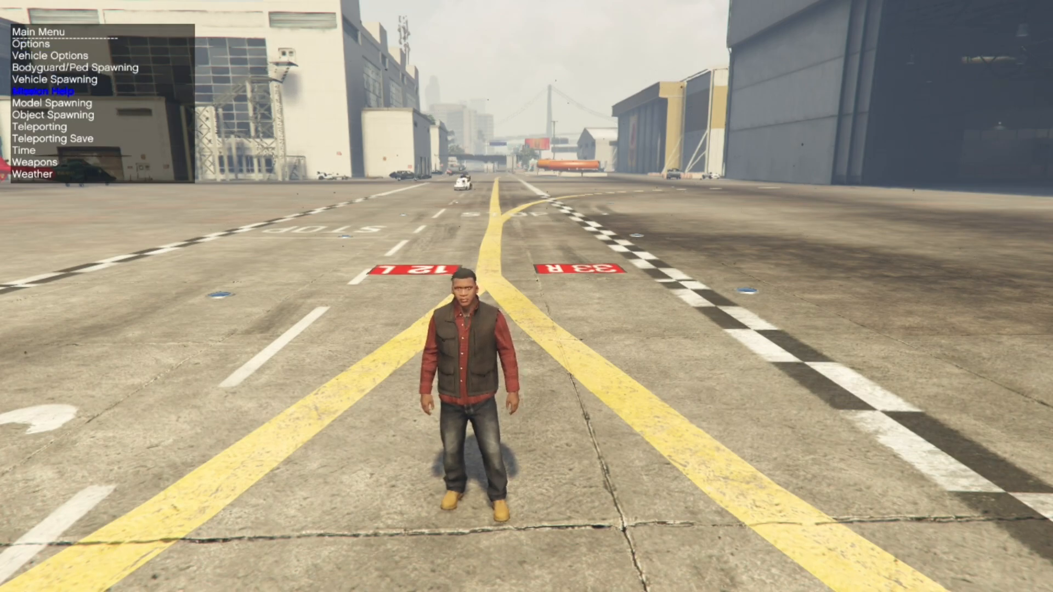
Step: Spawn the flatbed truck through the trainer's Vehicle Spawning > Spawn Vehicle By Model Name
left_click(54, 79)
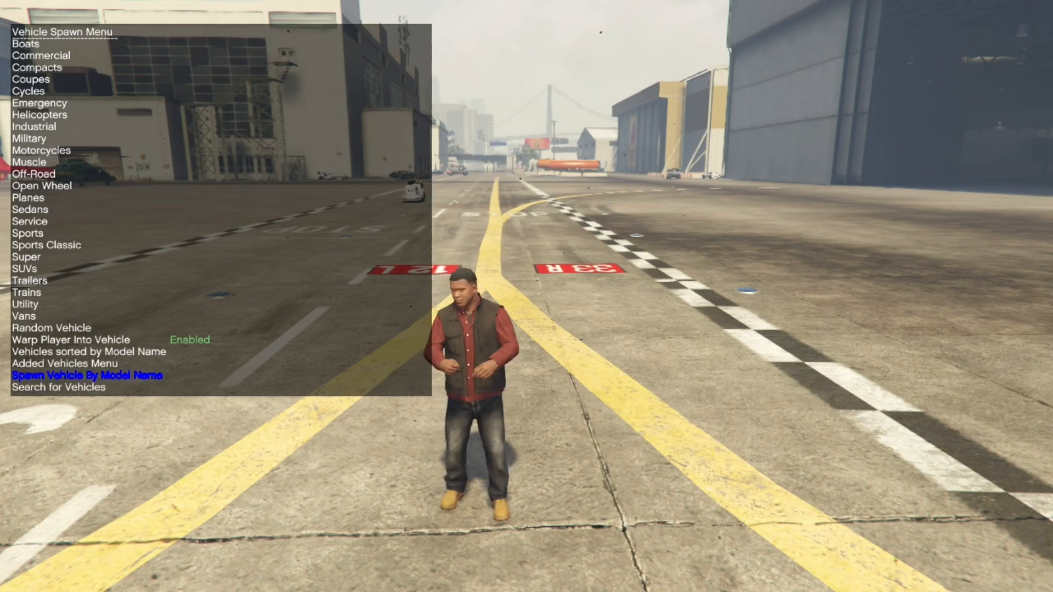
left_click(75, 363)
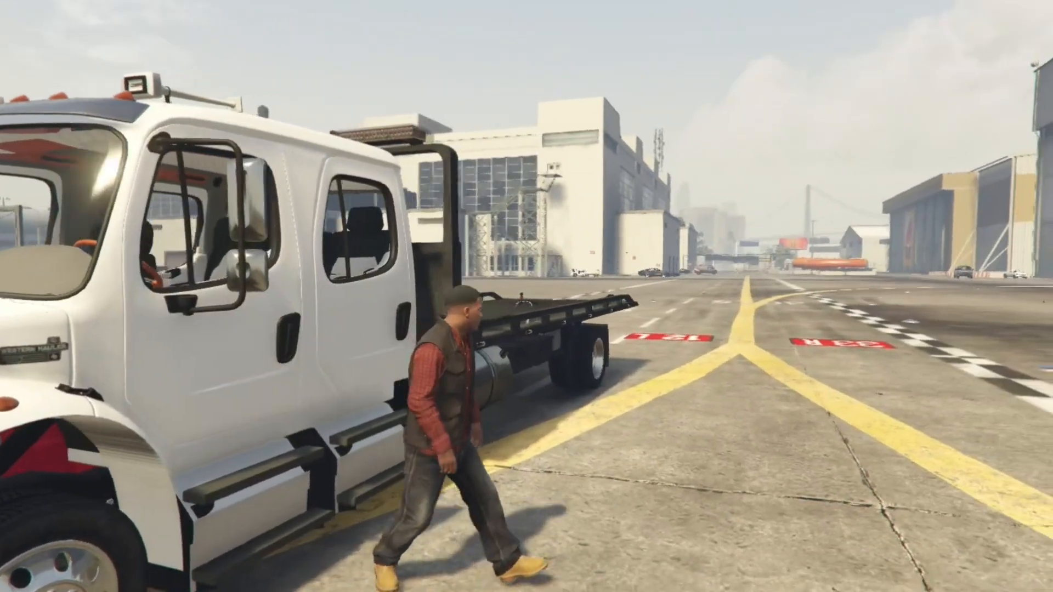
Step: Walk away from the truck and spawn a sports car from Menyoo's Vehicle Spawner
key("w")
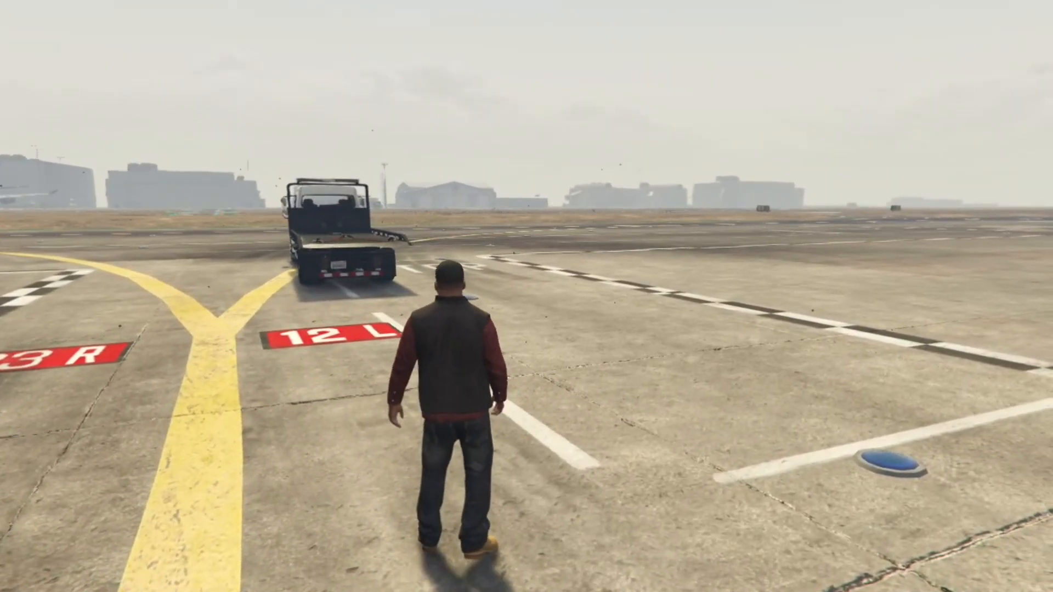
key("F8")
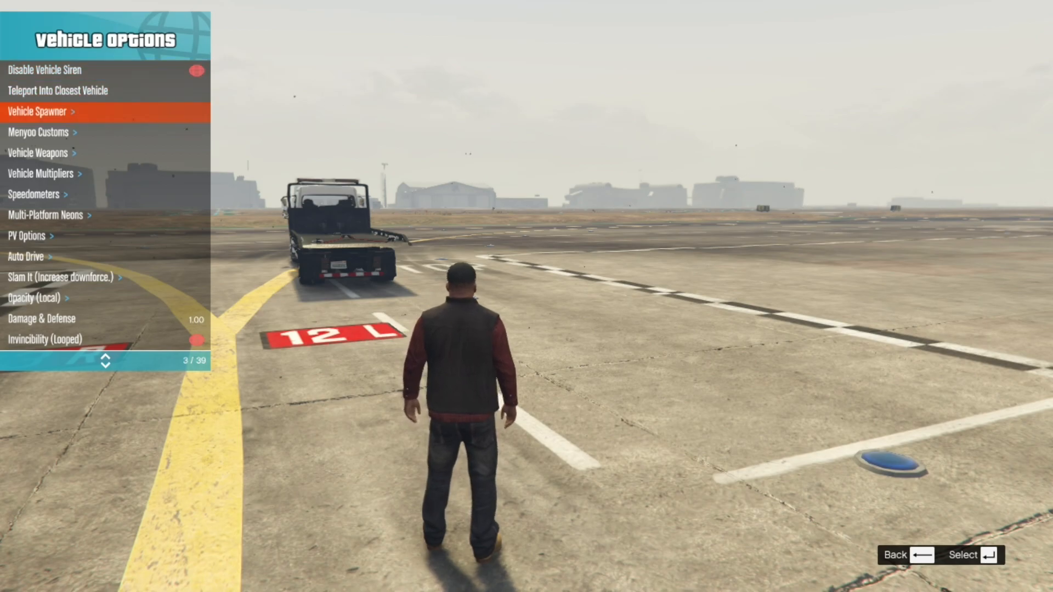
left_click(37, 111)
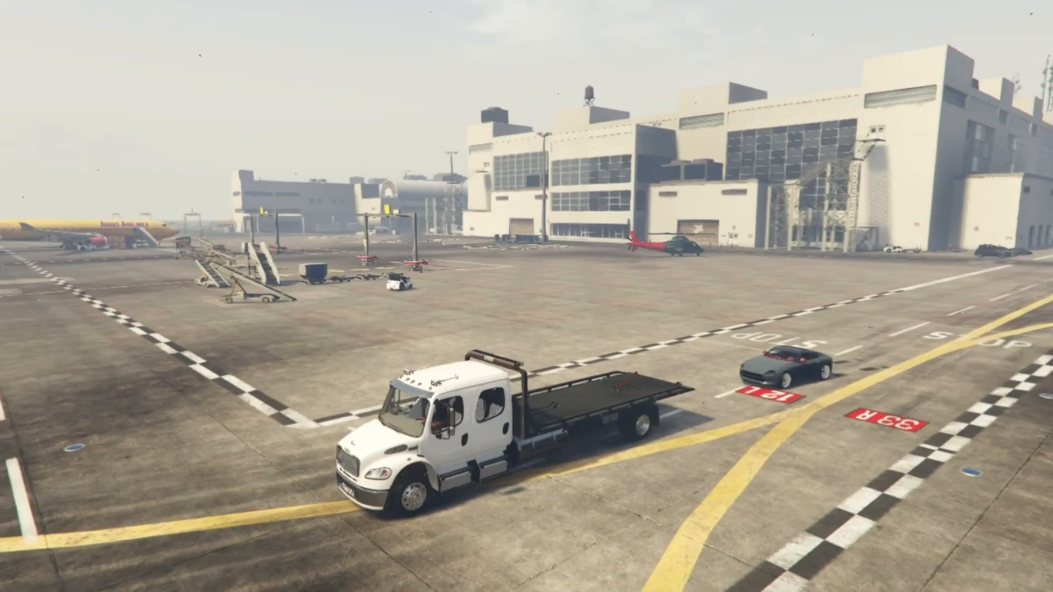
mouse_move(526, 296)
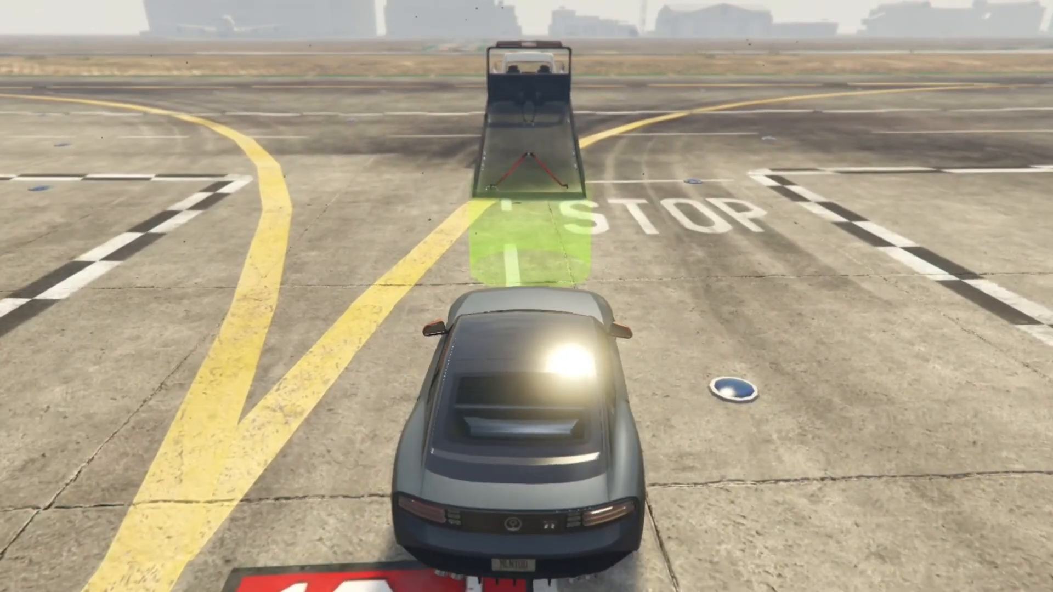
Step: Drive the Annis 300R to the ramp, load it onto the flatbed, and walk to the truck
key("w")
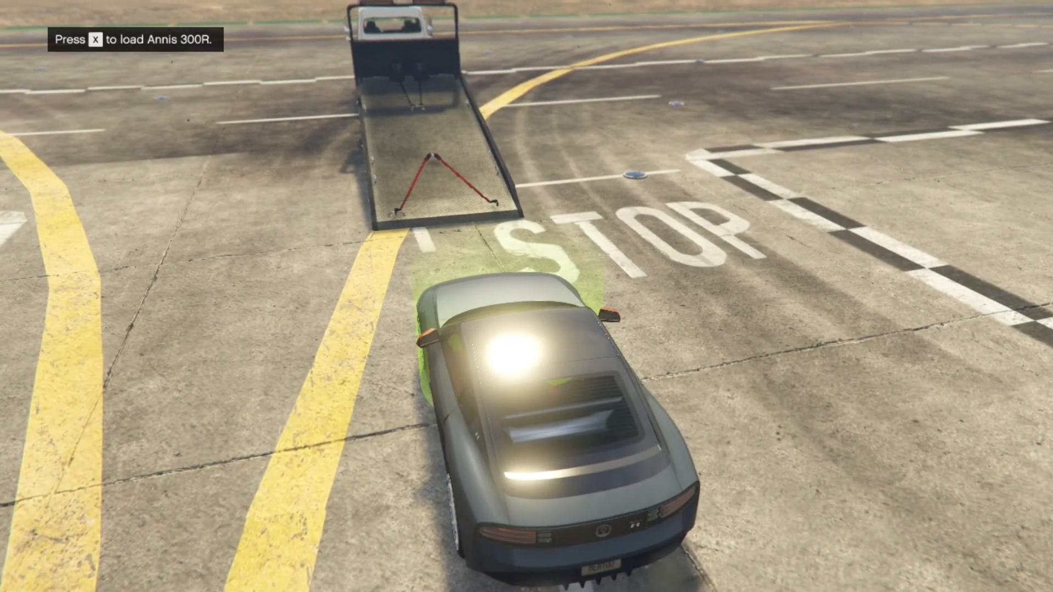
key("x")
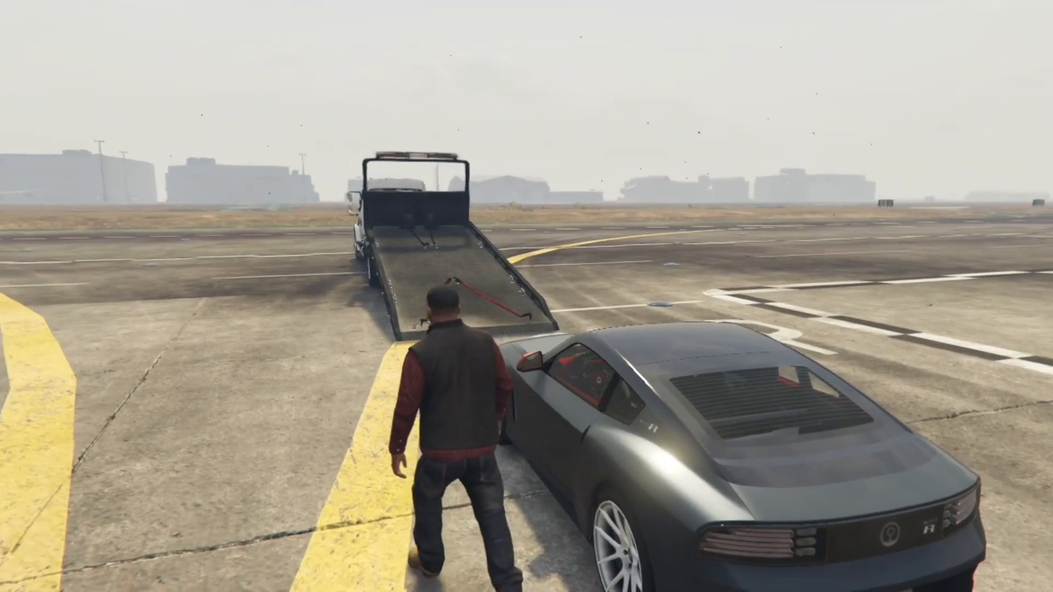
key("w")
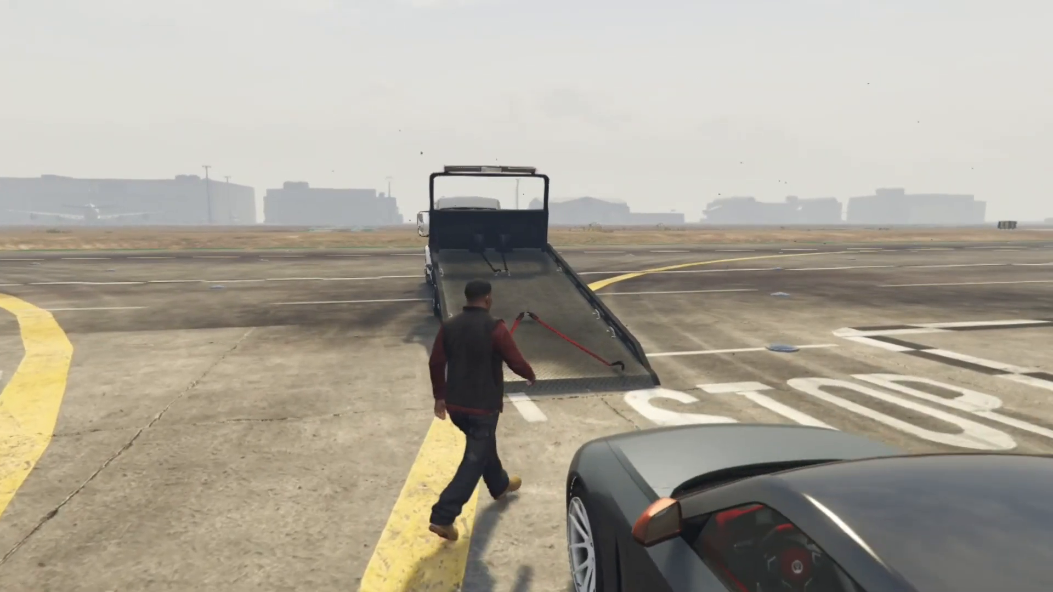
key("w")
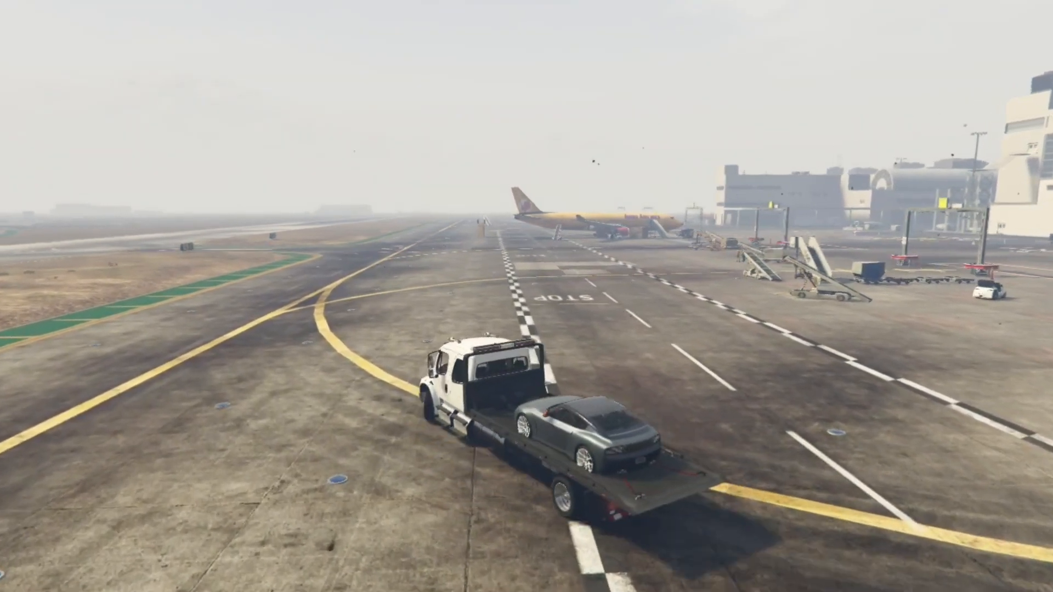
Step: Drive the flatbed carrying the grey Annis 300R down the airport taxiway
key("w")
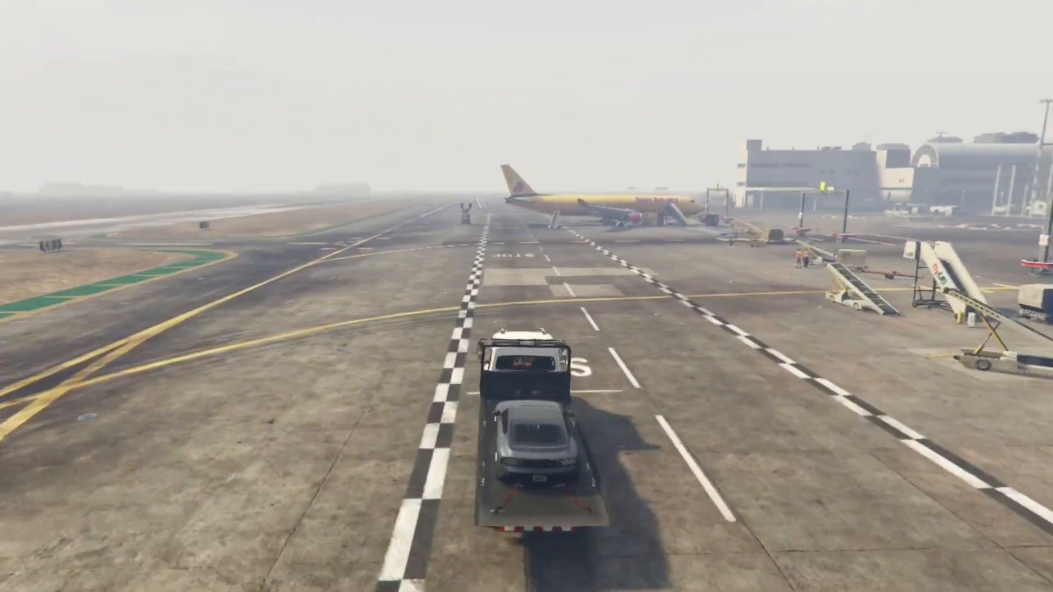